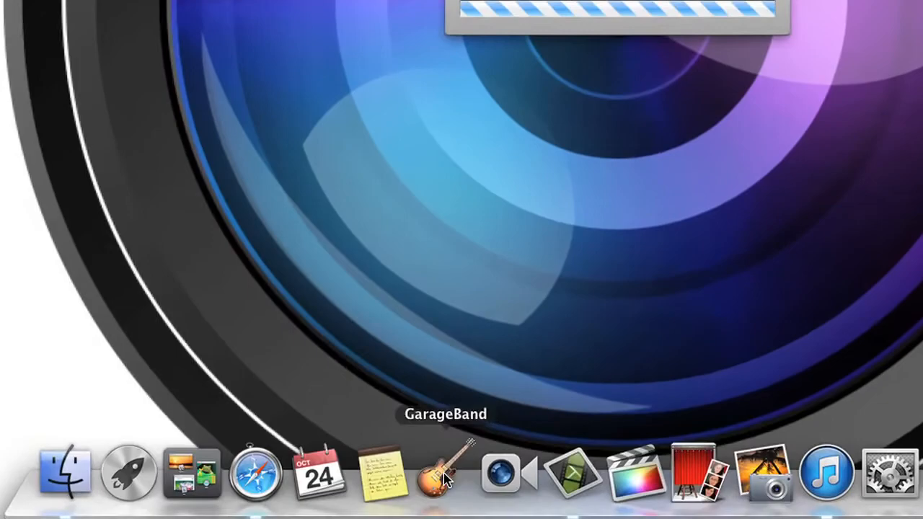
- Launch GarageBand from the Dock and show the New Project template gallery
left_click(438, 476)
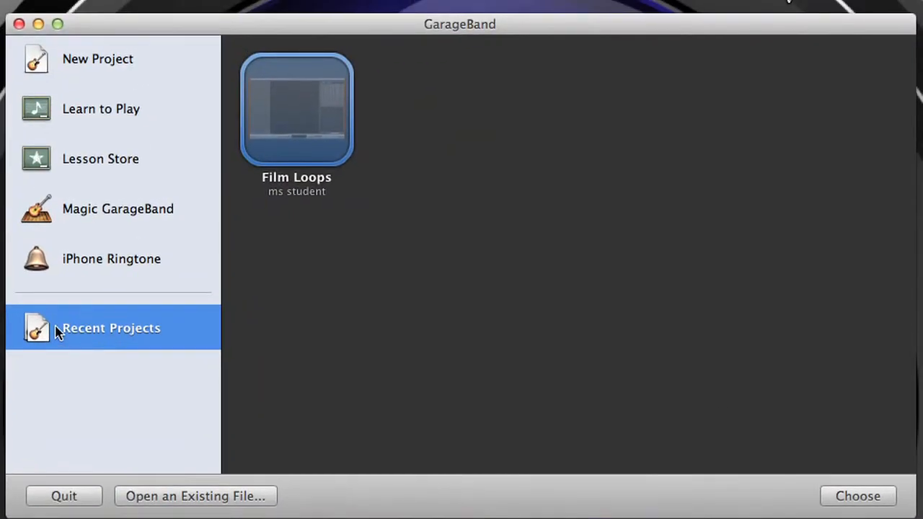
left_click(101, 57)
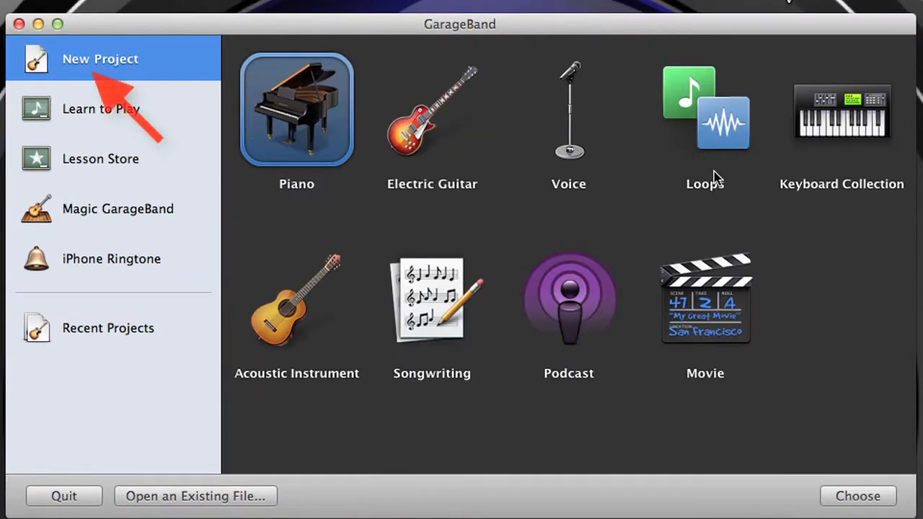
mouse_move(637, 170)
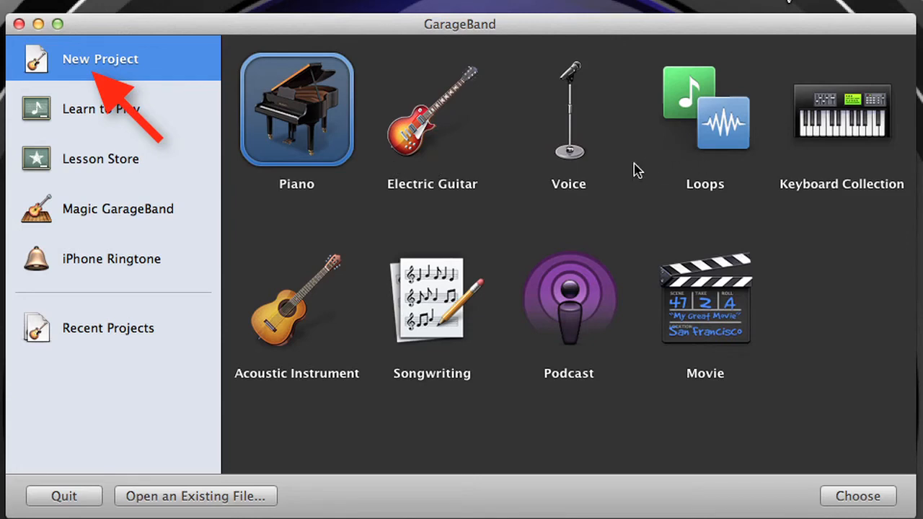
mouse_move(440, 350)
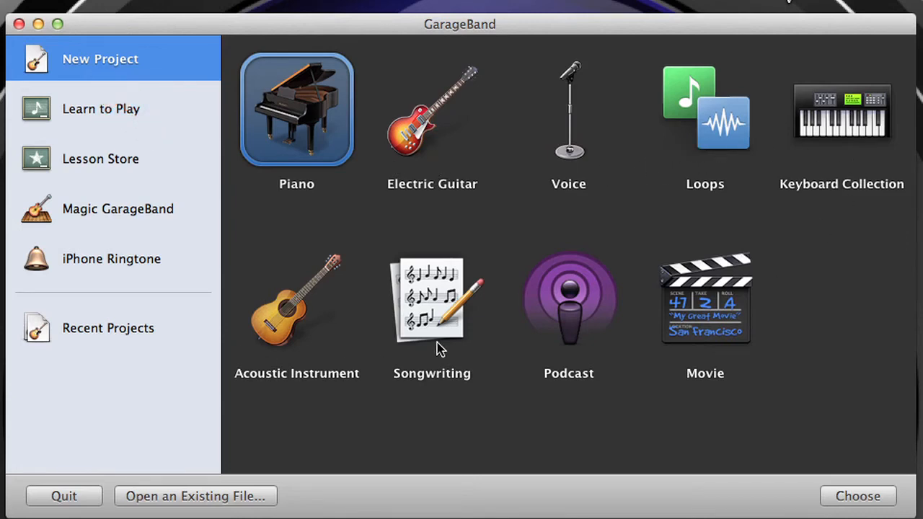
mouse_move(660, 342)
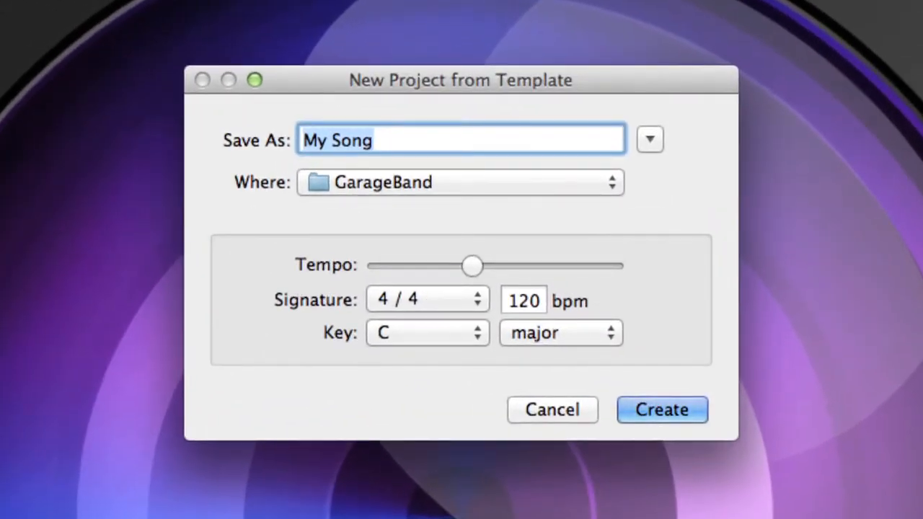
- Create a project named 'Interview Sequence' at 120 bpm, 4/4, C major
type("Inter")
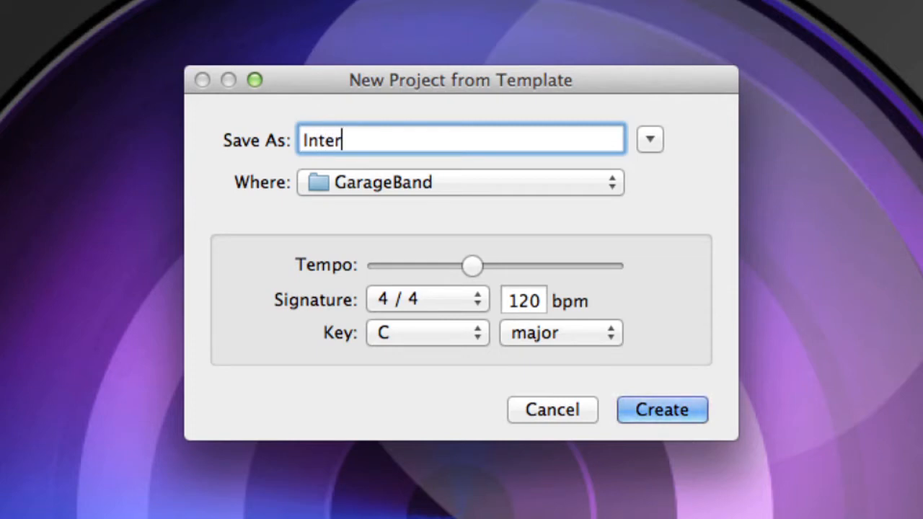
type("view S")
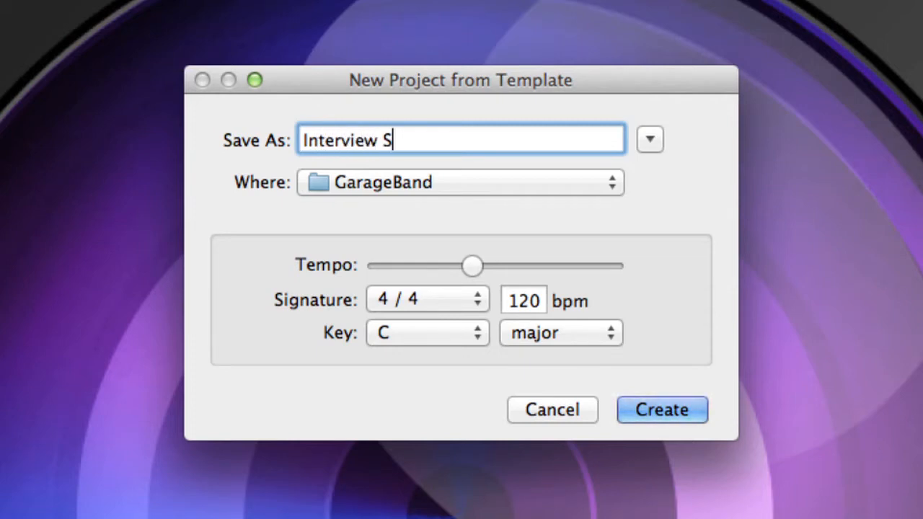
type("equence")
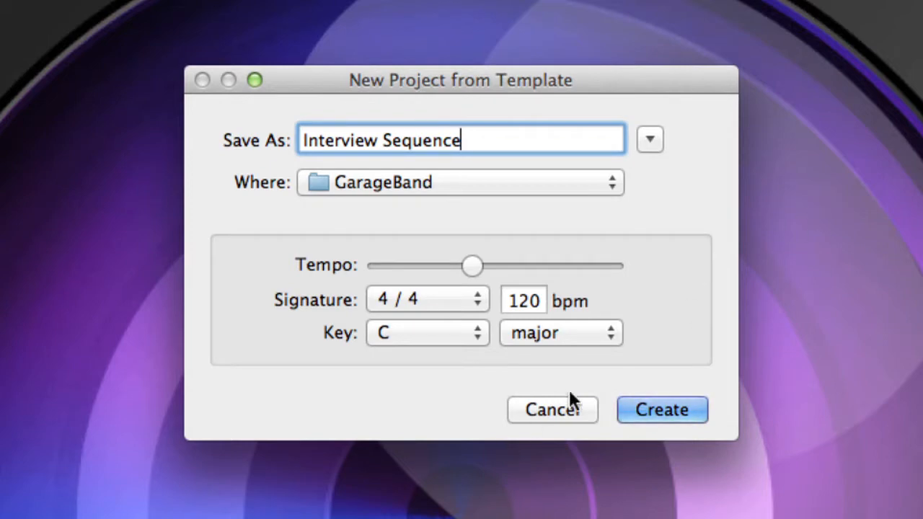
mouse_move(462, 339)
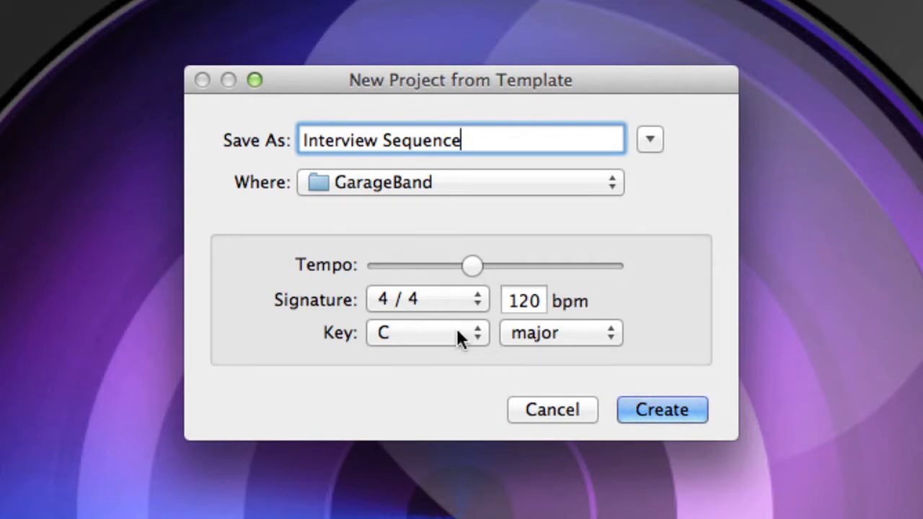
left_click(660, 410)
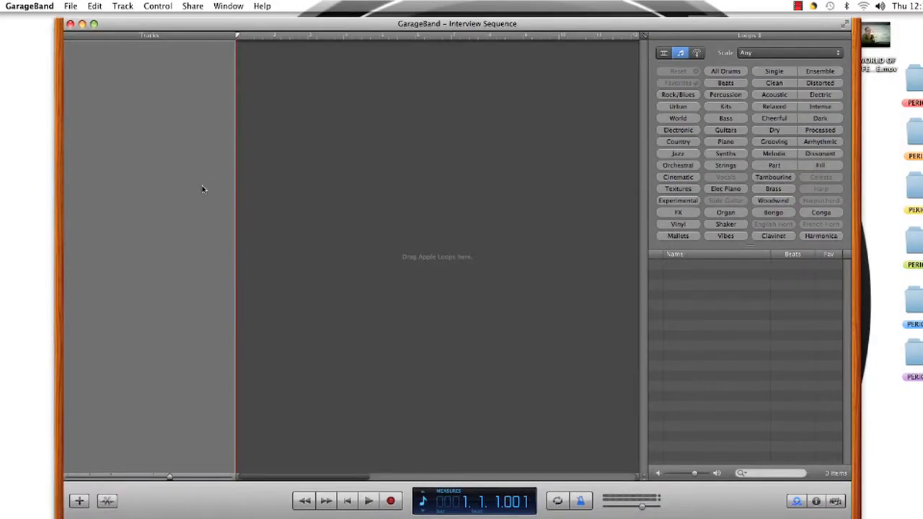
mouse_move(152, 69)
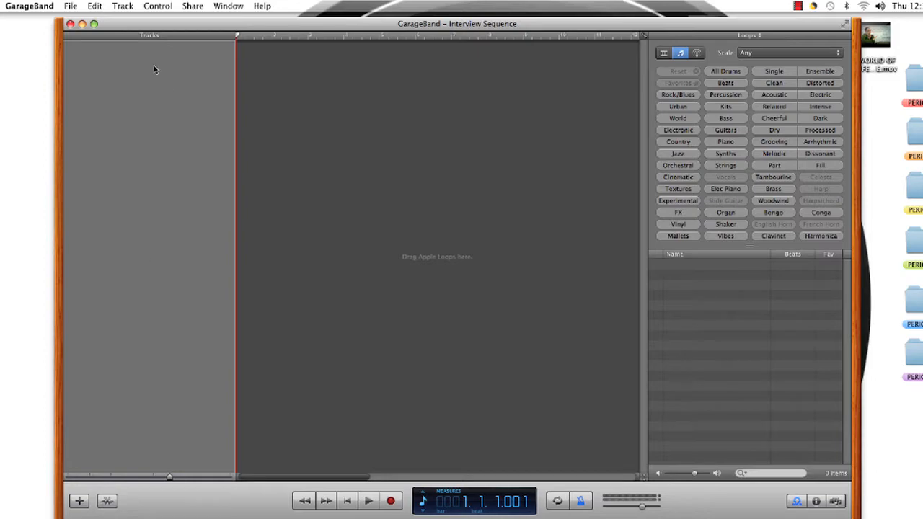
mouse_move(617, 80)
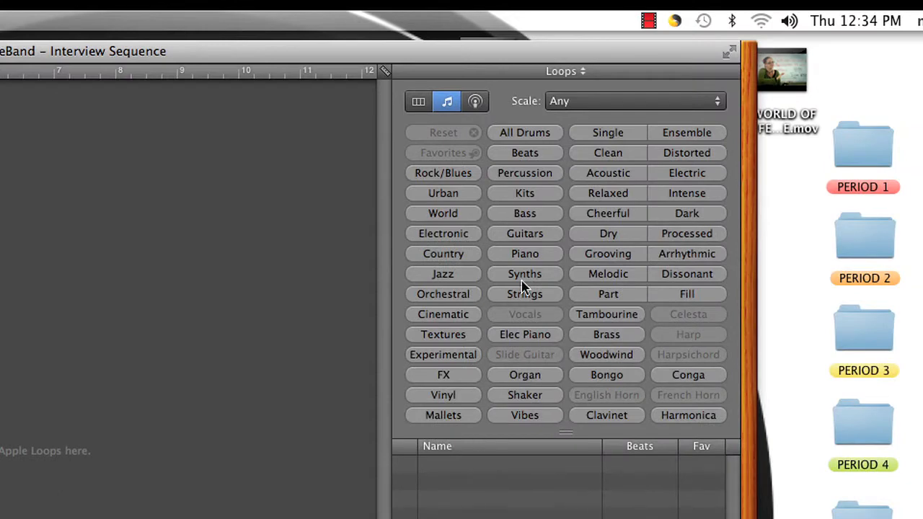
mouse_move(469, 222)
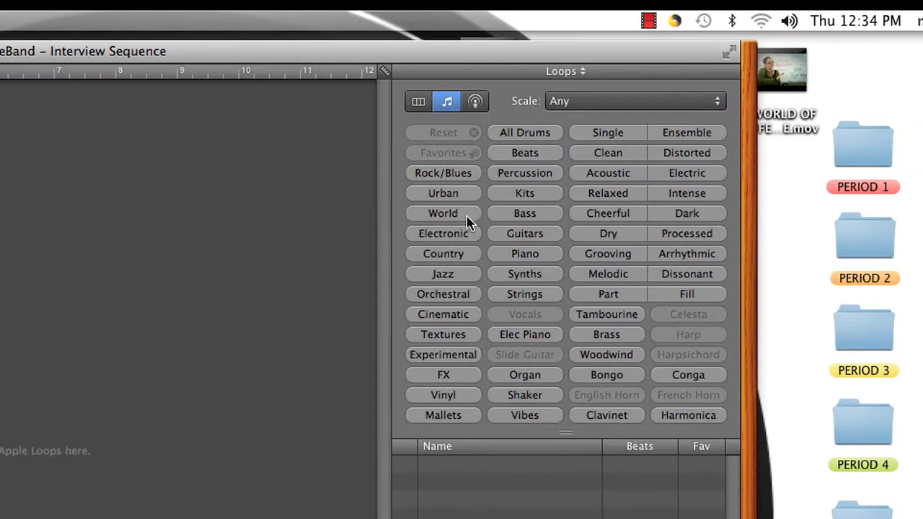
mouse_move(454, 219)
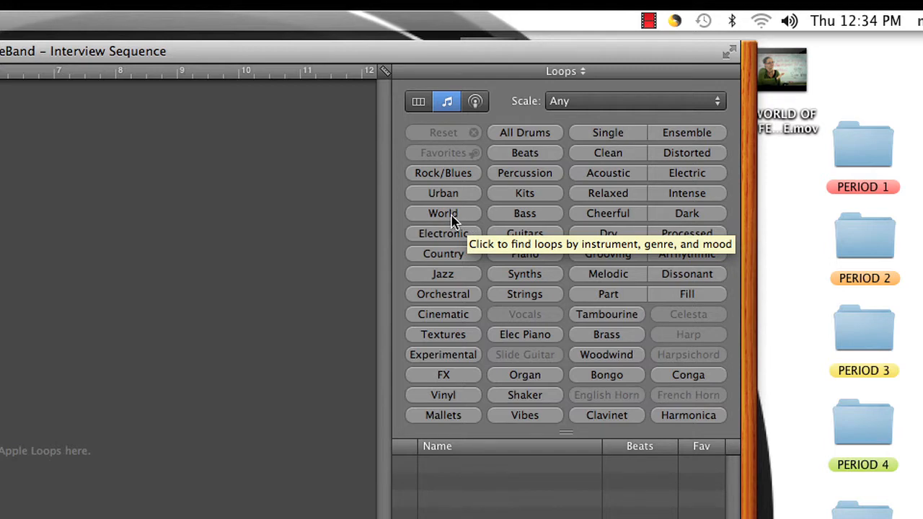
mouse_move(453, 220)
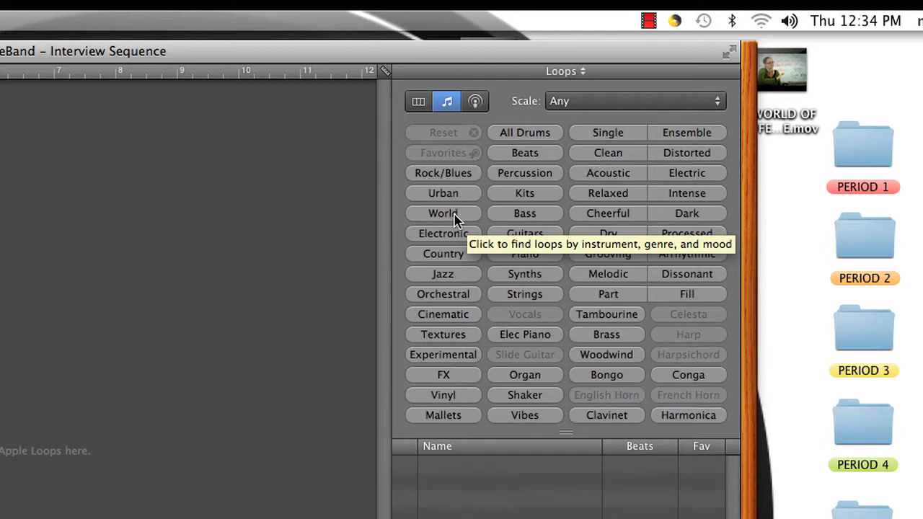
- Filter the Loop Browser to World strings and preview Exotic Sarod 01
left_click(443, 213)
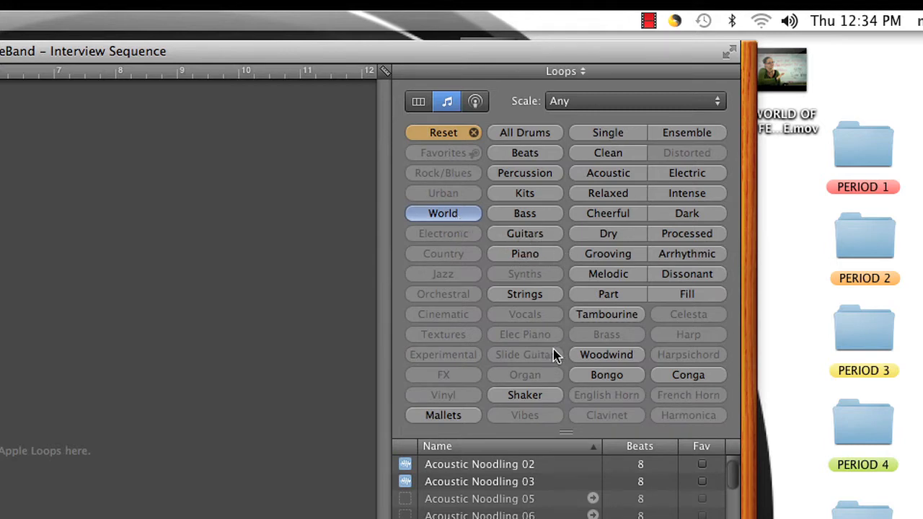
mouse_move(541, 303)
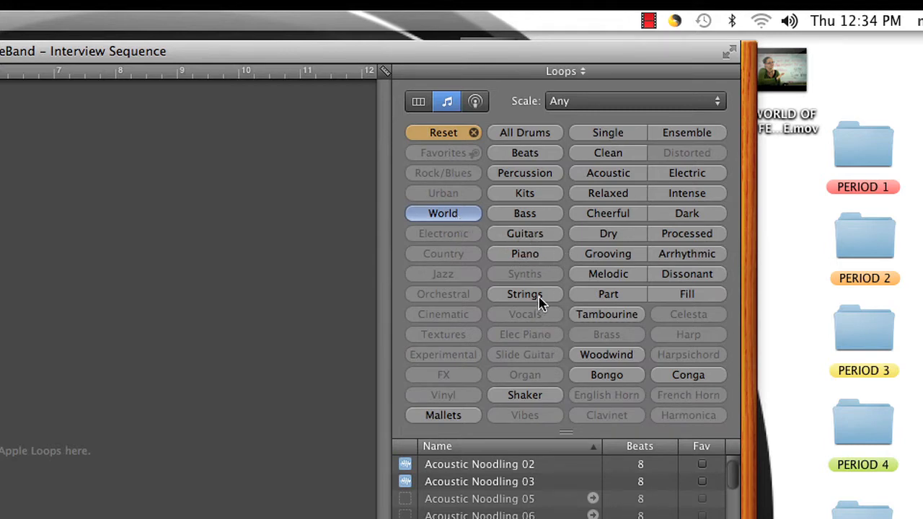
left_click(525, 294)
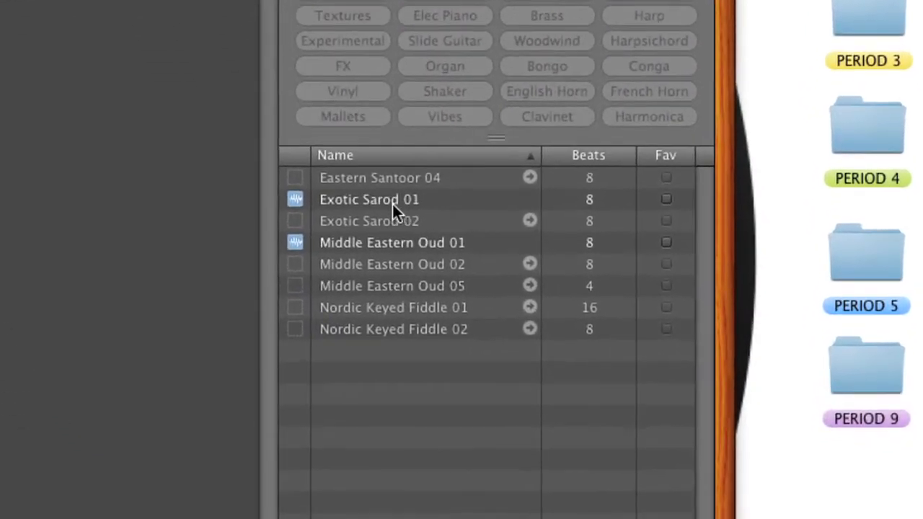
left_click(369, 199)
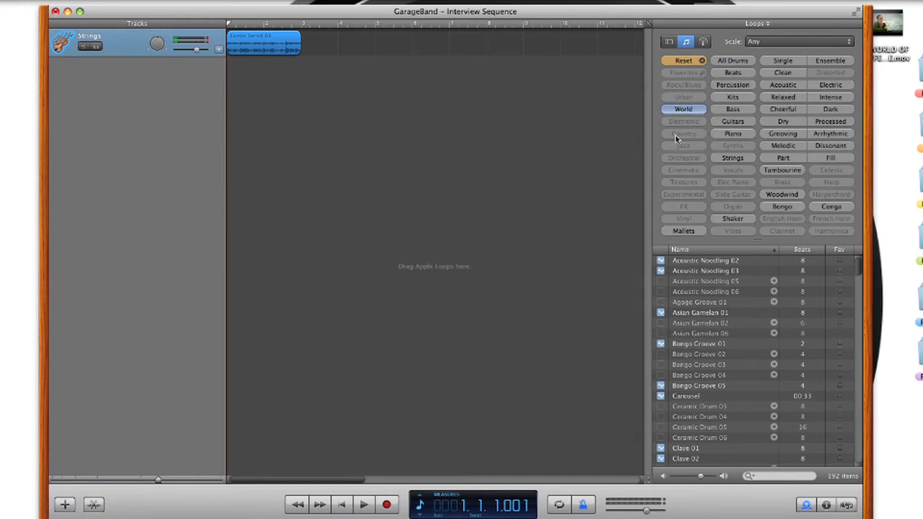
mouse_move(752, 181)
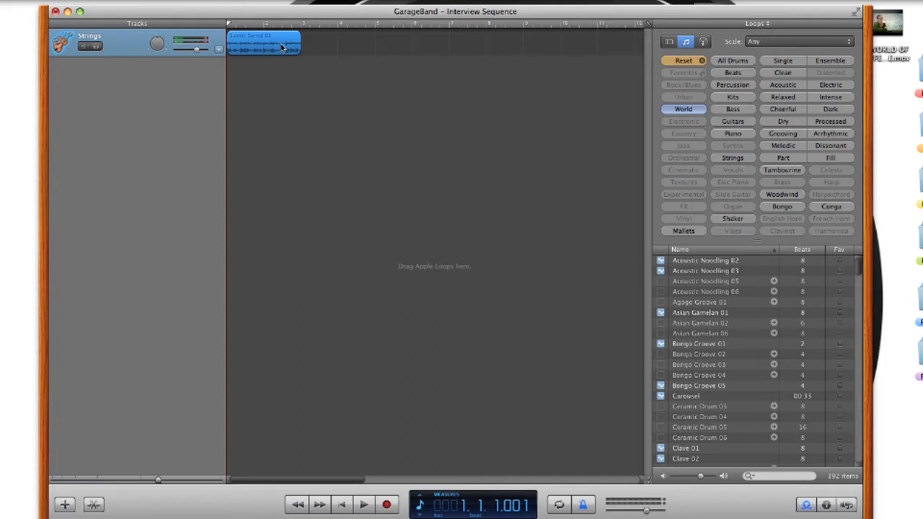
mouse_move(317, 76)
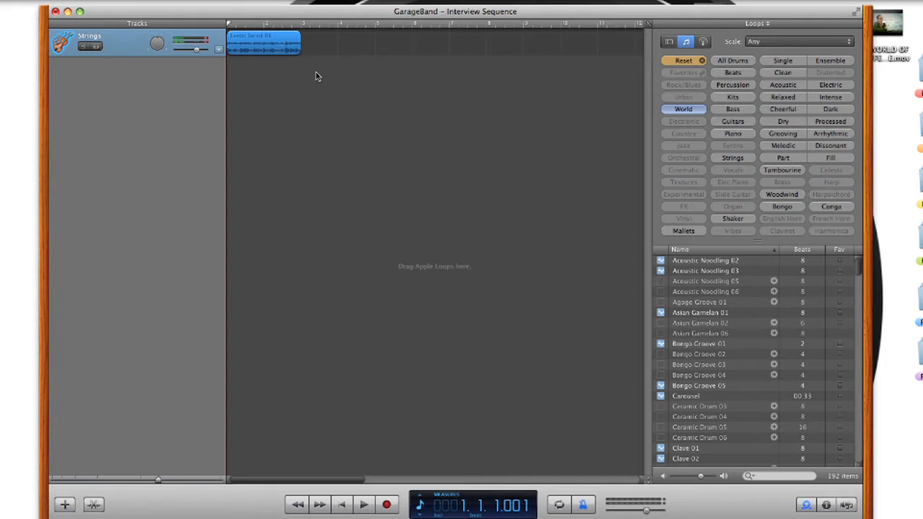
mouse_move(372, 22)
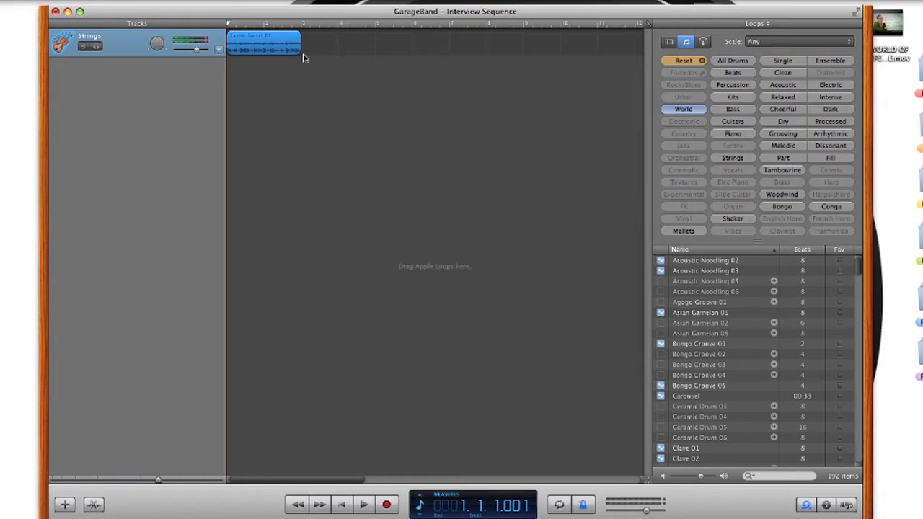
mouse_move(340, 78)
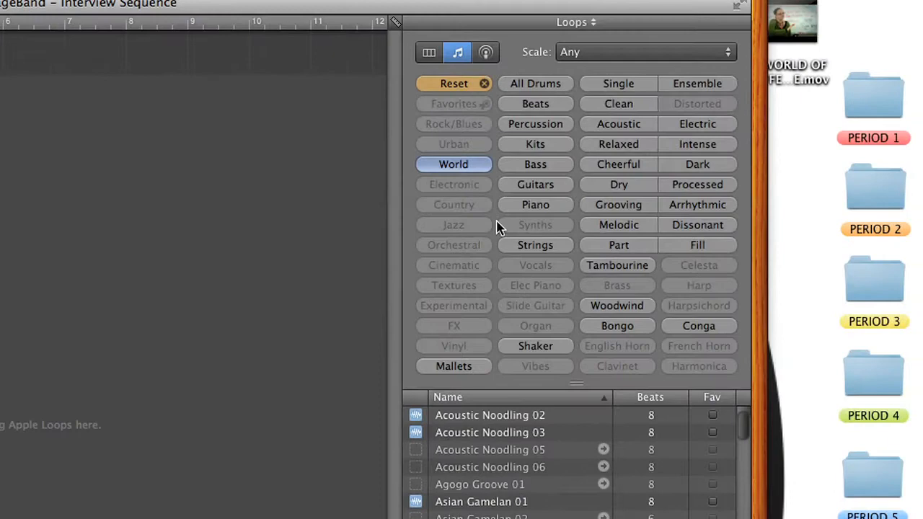
- Reset the loop filters to bass only and audition Cool Upright Bass 11, 02 and 03
left_click(453, 84)
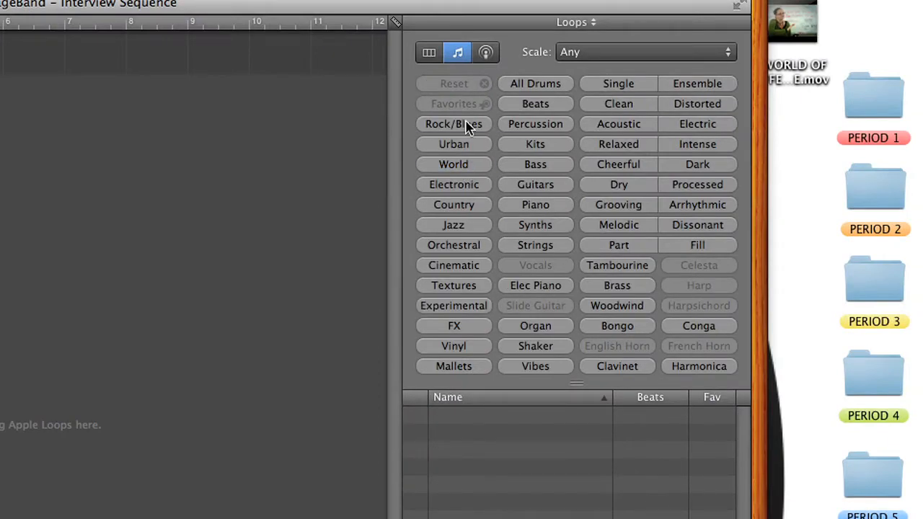
mouse_move(542, 245)
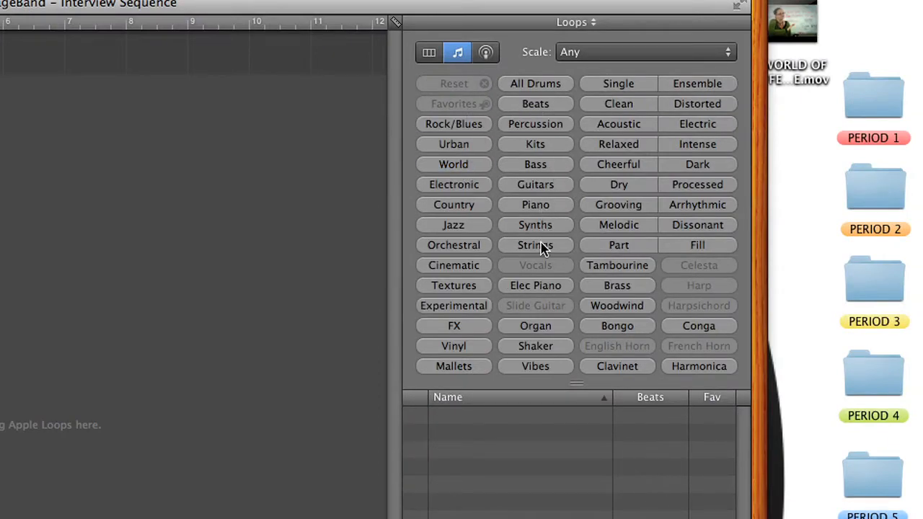
left_click(535, 165)
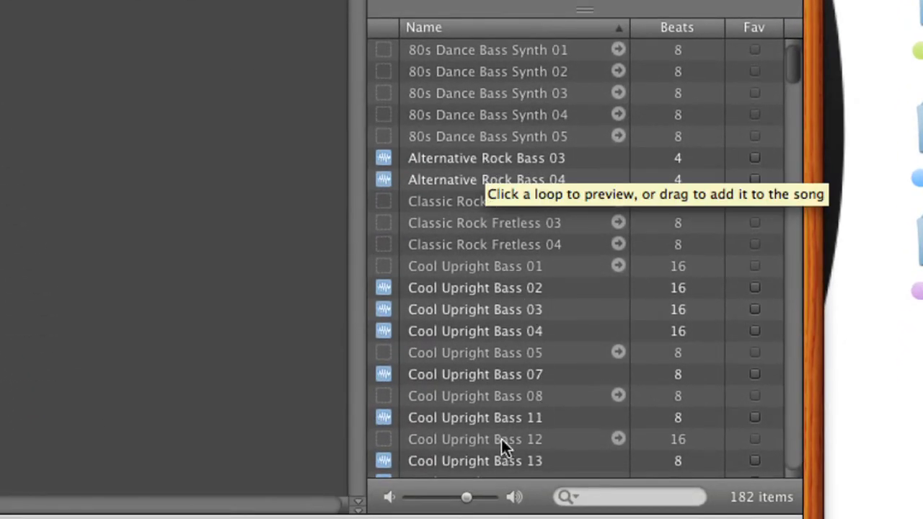
left_click(475, 418)
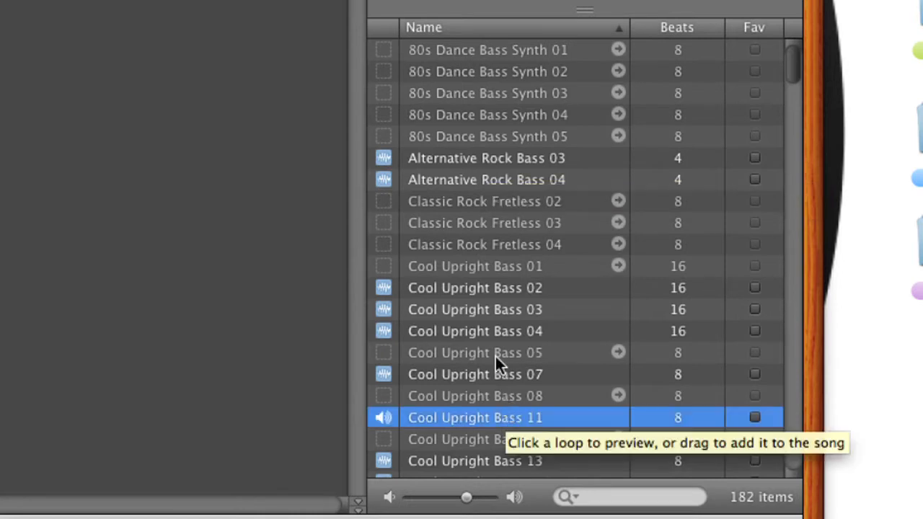
left_click(474, 288)
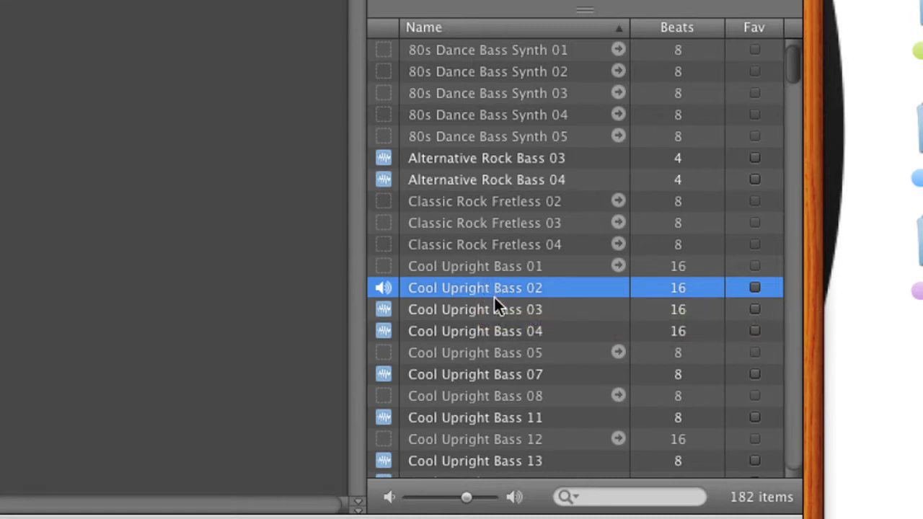
left_click(474, 308)
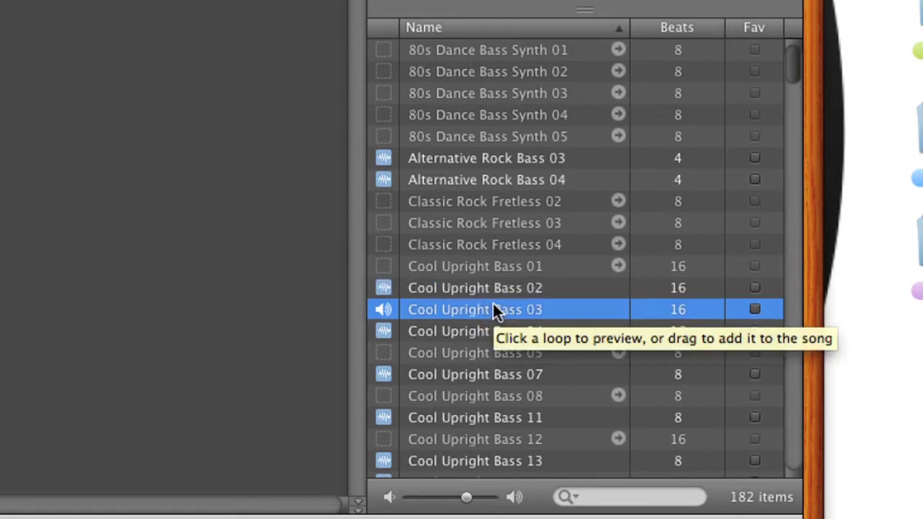
mouse_move(548, 411)
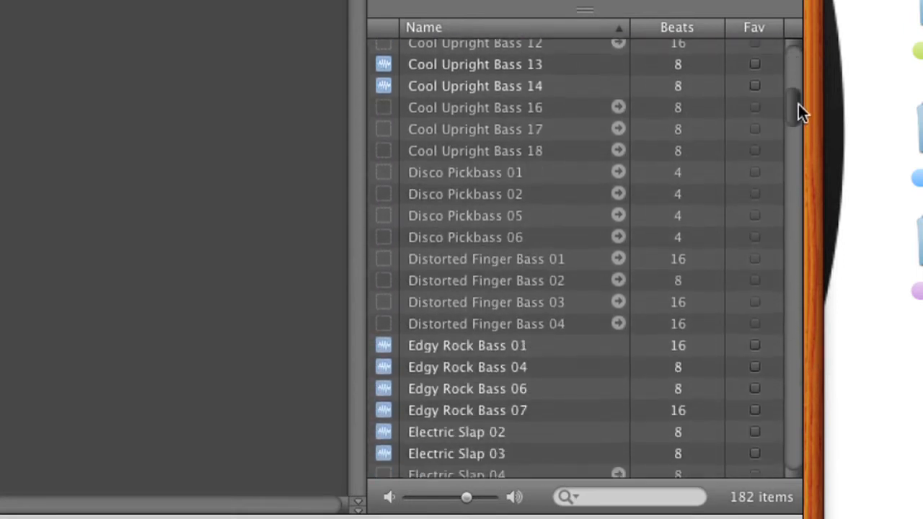
- Audition Round Latin Bass 06, 02, 04 and 07, then a Southern Bass loop further down the list
scroll("down", 3)
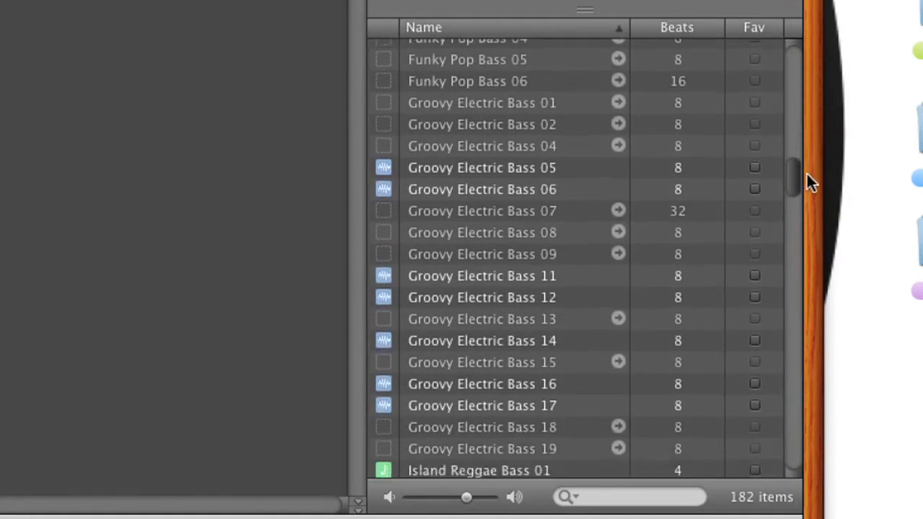
scroll("down", 3)
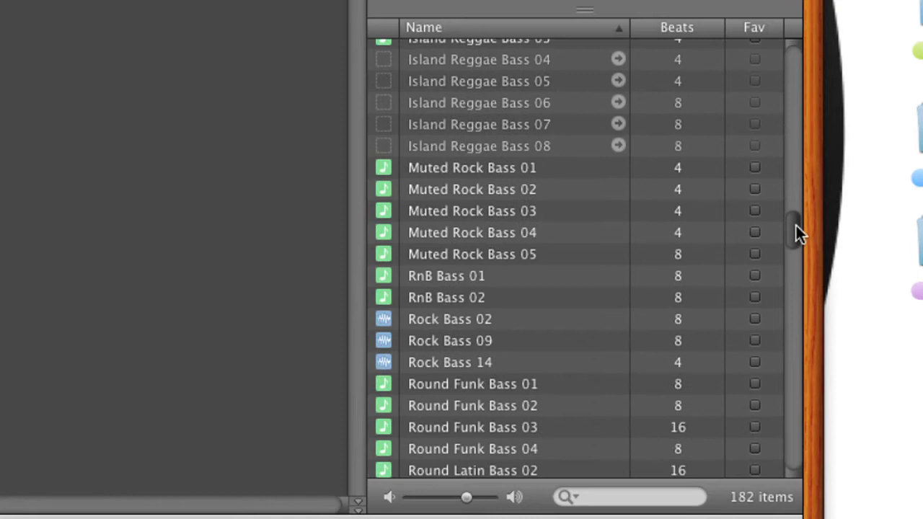
scroll("down", 3)
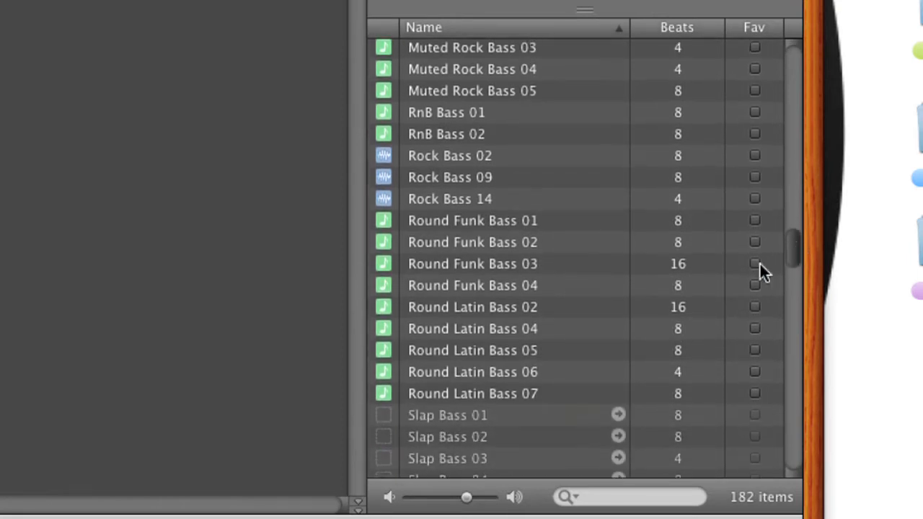
left_click(473, 372)
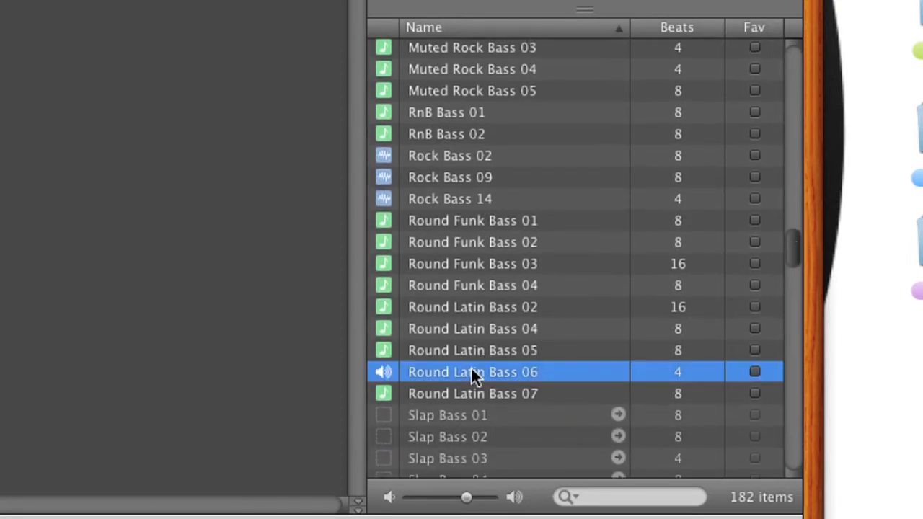
mouse_move(469, 267)
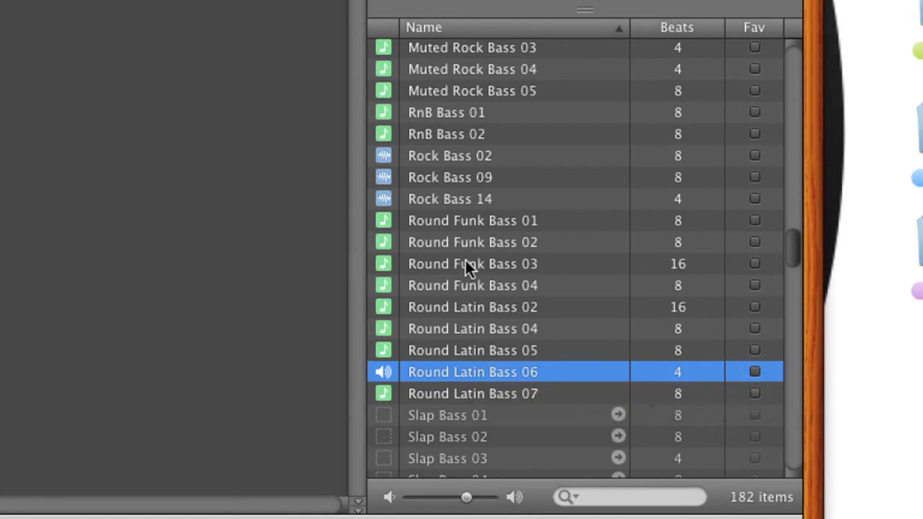
mouse_move(473, 321)
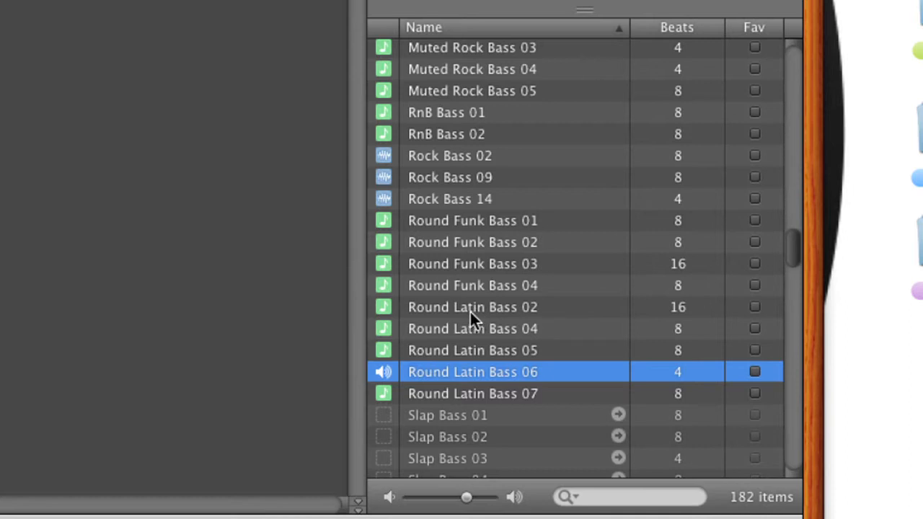
left_click(473, 306)
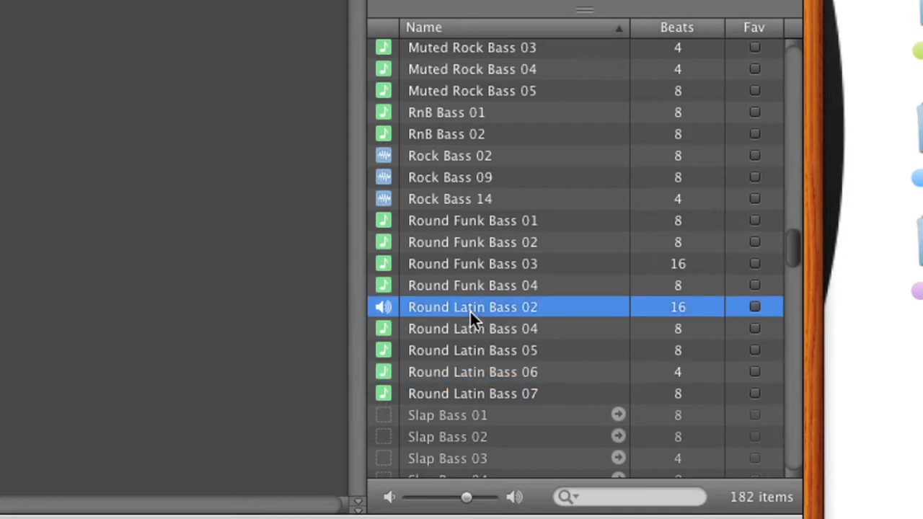
left_click(473, 329)
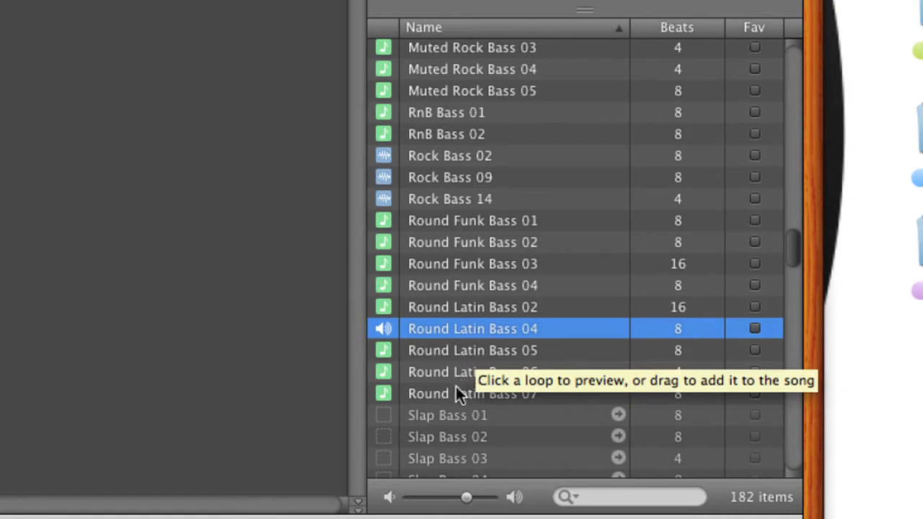
left_click(473, 392)
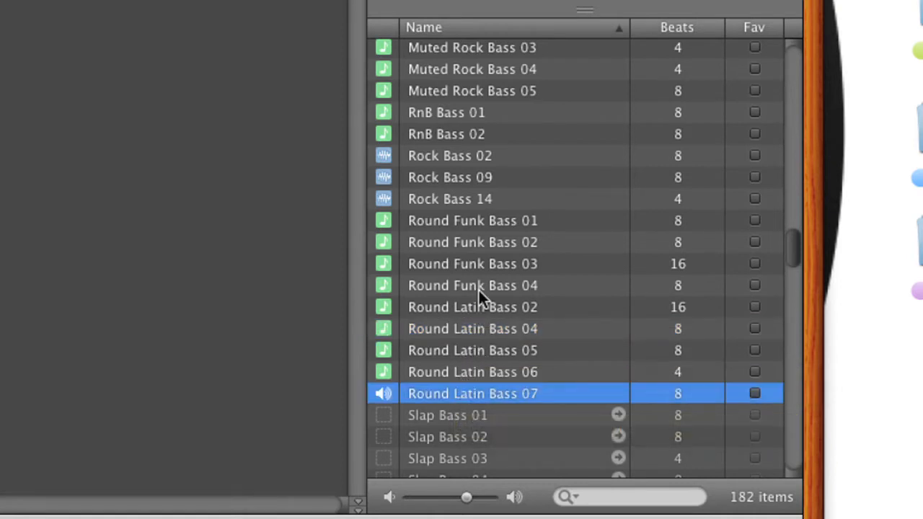
scroll("down", 3)
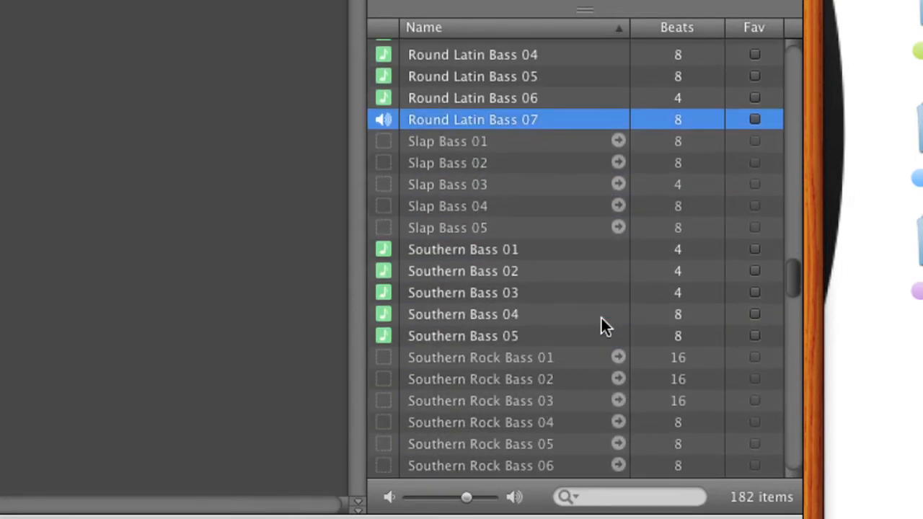
left_click(463, 248)
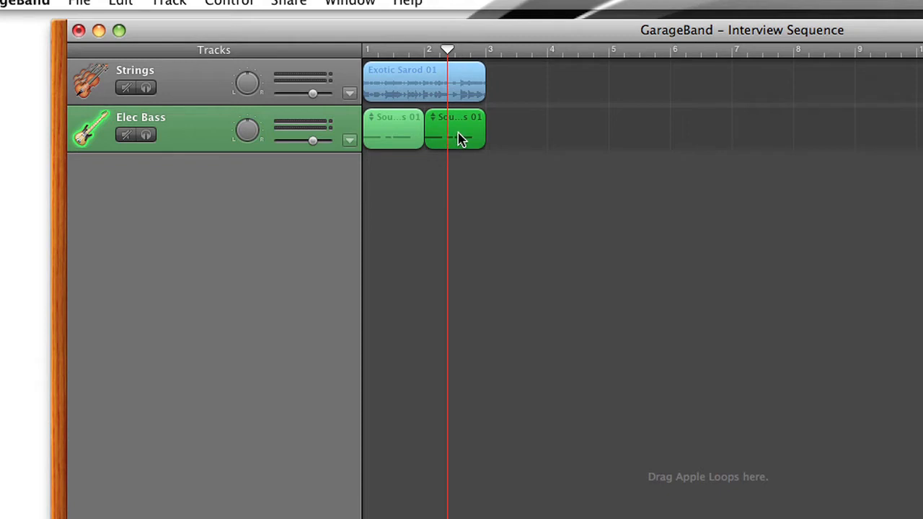
- Copy the bass region and paste third and fourth copies on the Elec Bass track
key("cmd+c")
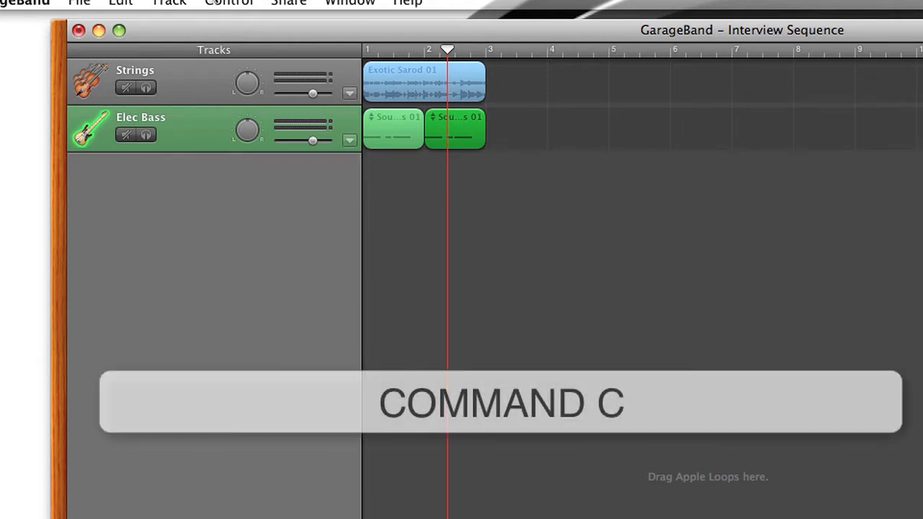
left_click(122, 3)
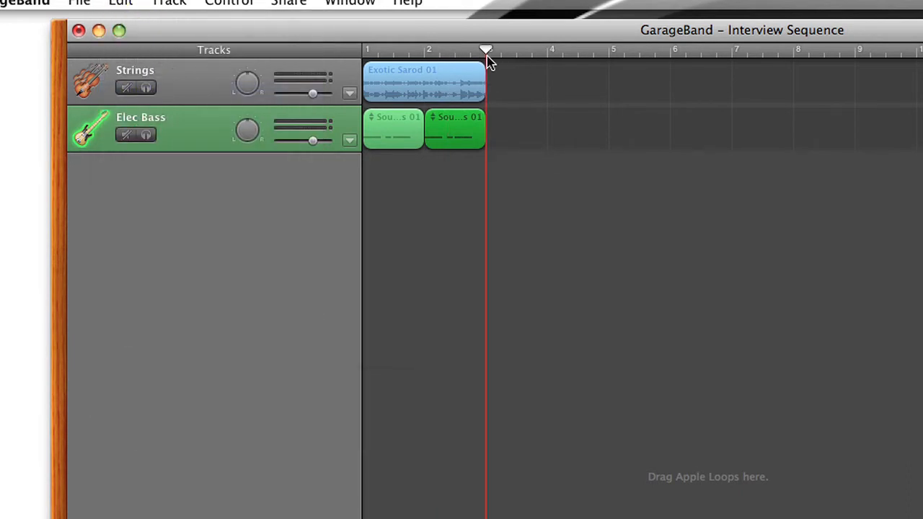
key("cmd+v")
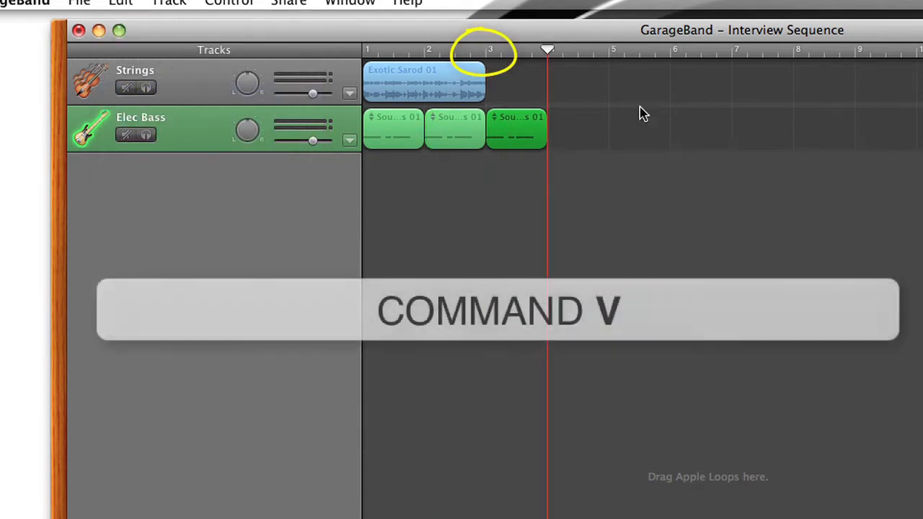
left_click(121, 2)
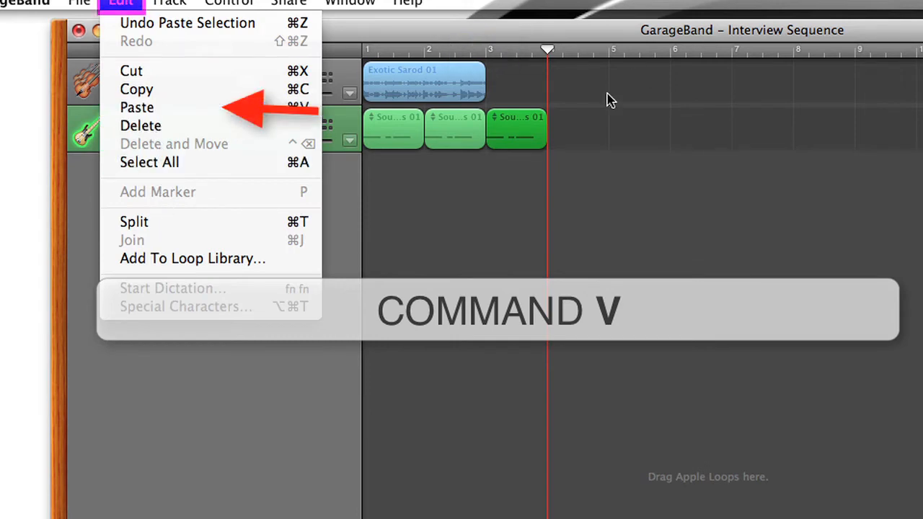
key("cmd+v")
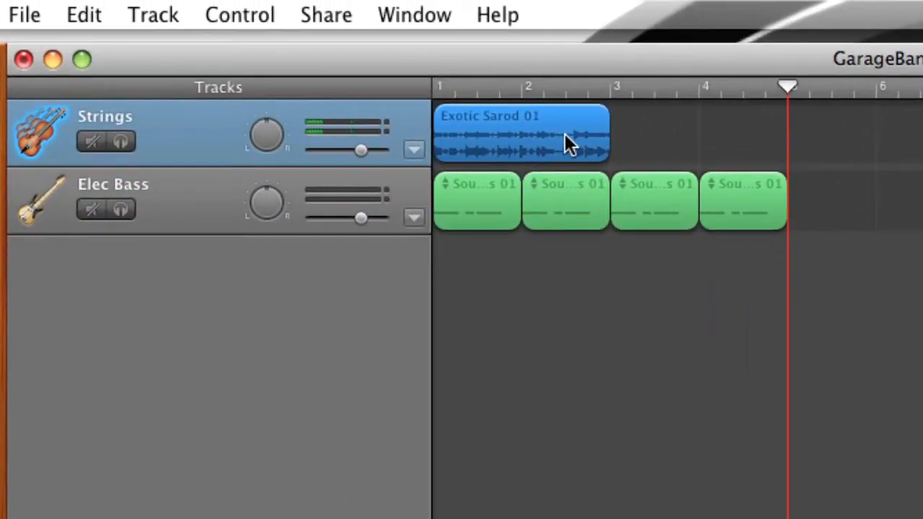
- Duplicate the Exotic Sarod strings region so the Strings track holds two copies
key("cmd+c")
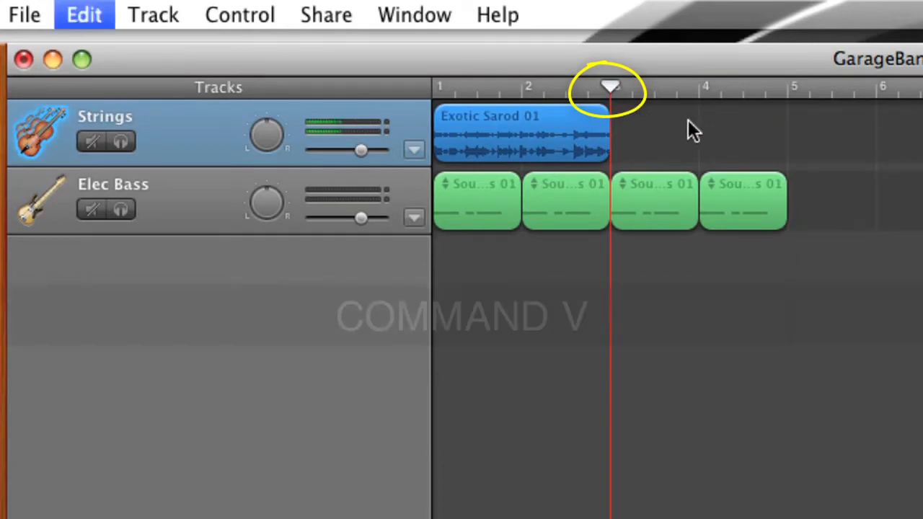
key("cmd+v")
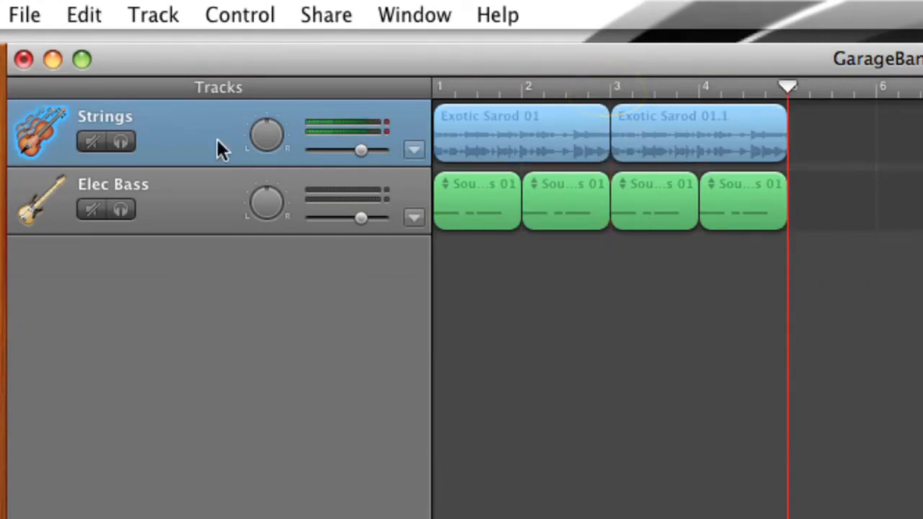
left_click(112, 184)
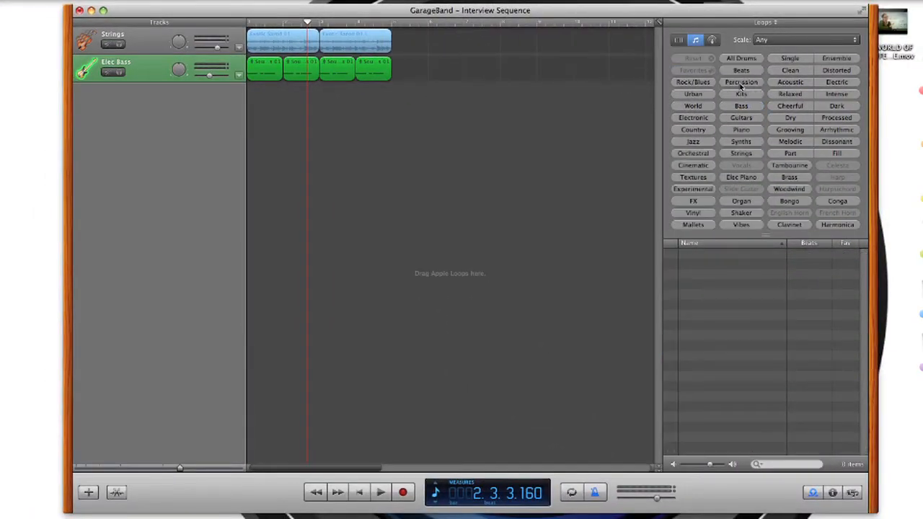
- Filter to Percussion loops, find Indian Tabla 02 in the list and preview it
left_click(741, 81)
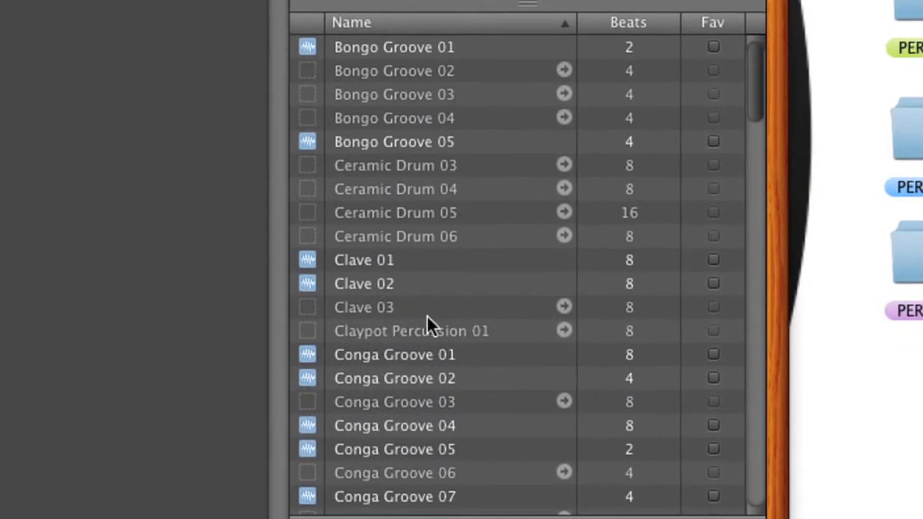
mouse_move(632, 95)
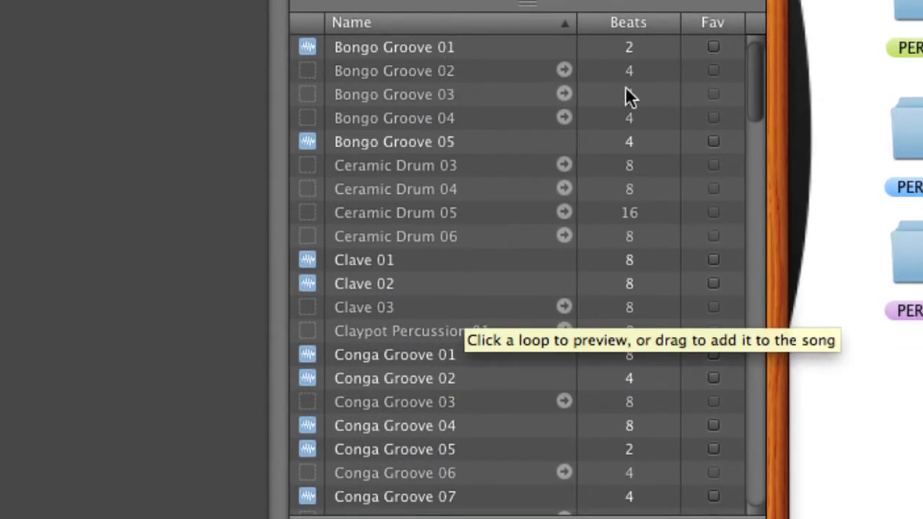
scroll("down", 3)
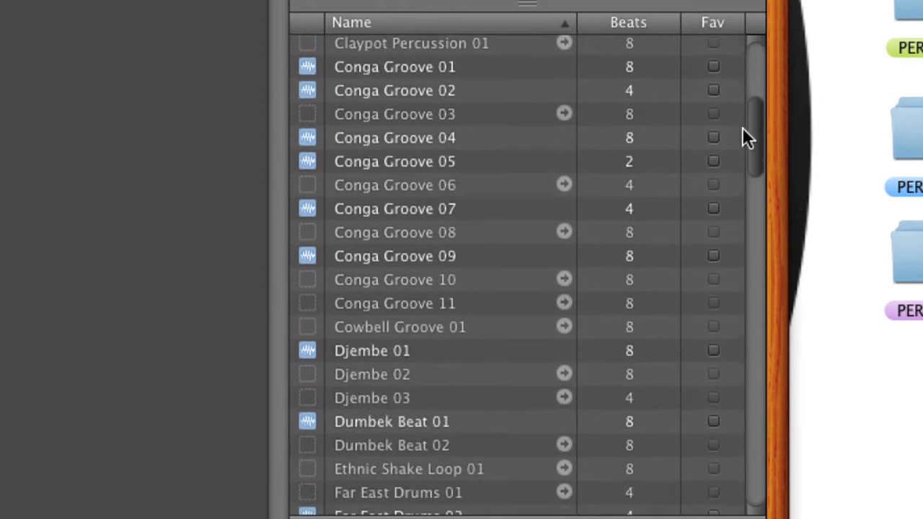
scroll("down", 3)
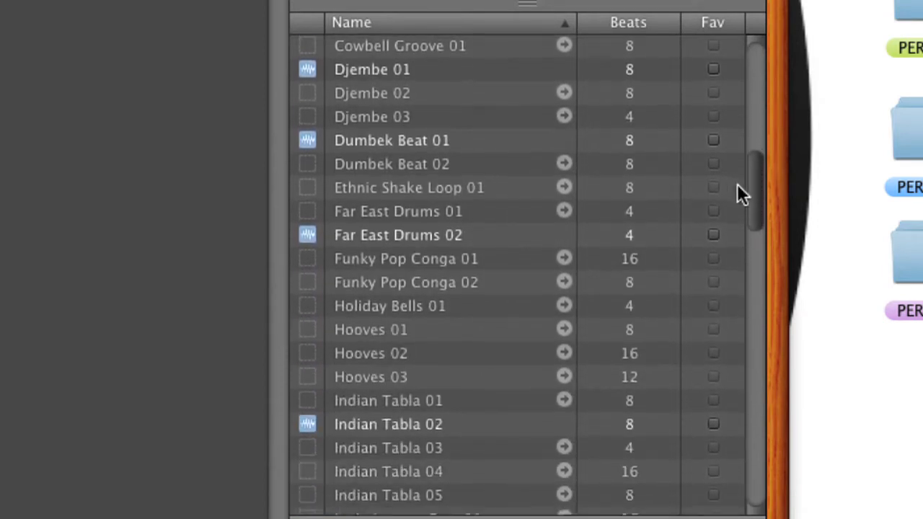
scroll("down", 3)
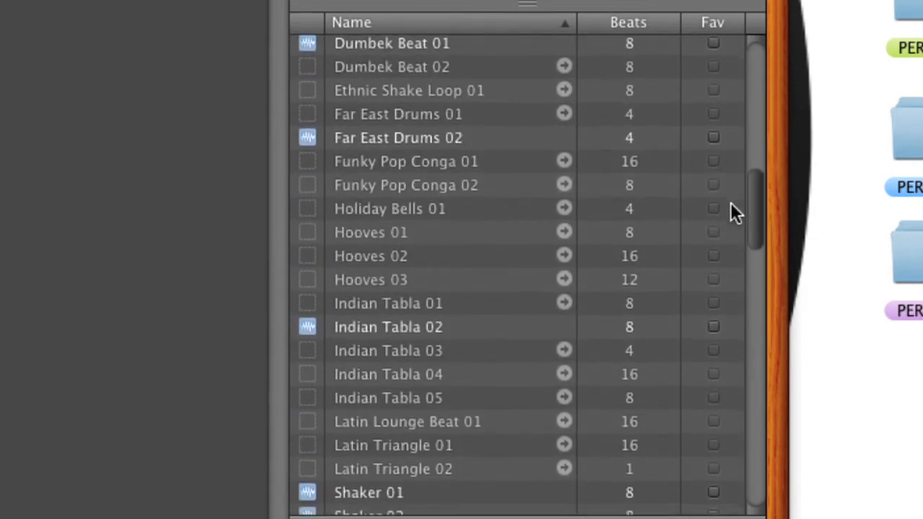
scroll("down", 3)
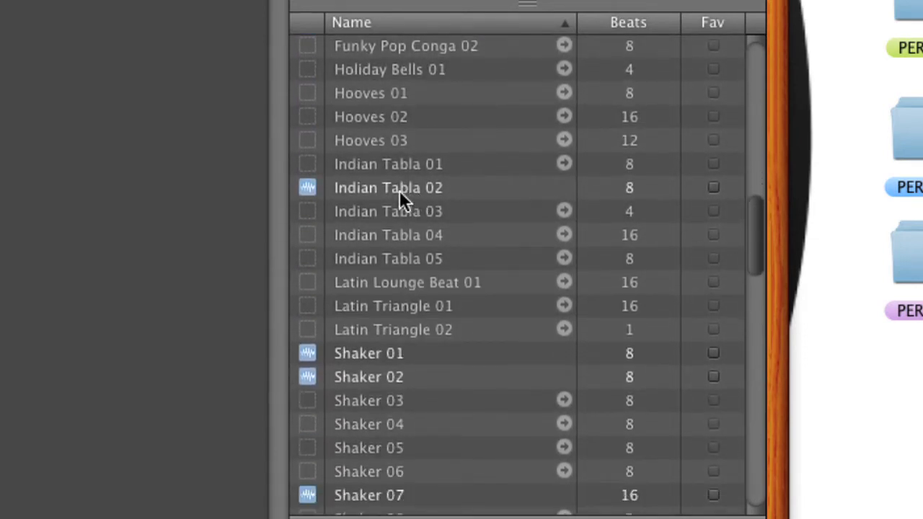
left_click(388, 188)
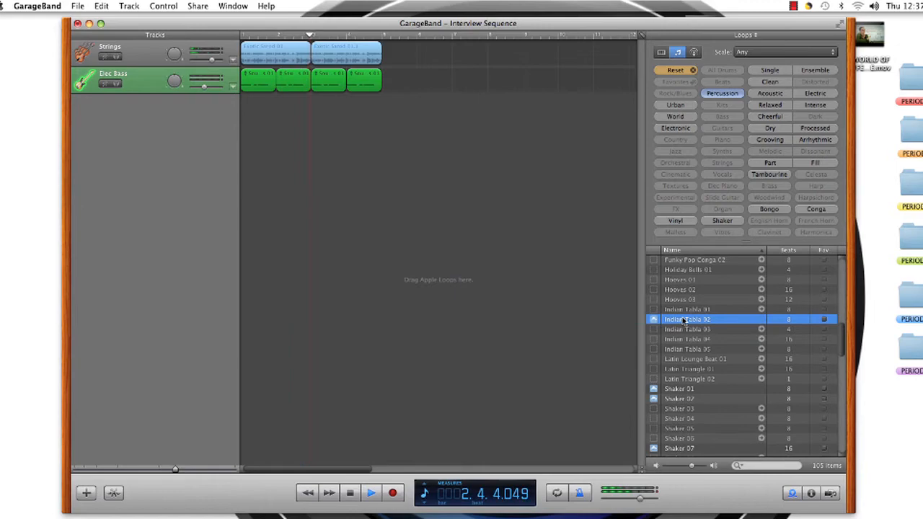
- Add Indian Tabla 02 as a new Percussion track and paste a copy after it
left_click_drag(687, 318, 329, 115)
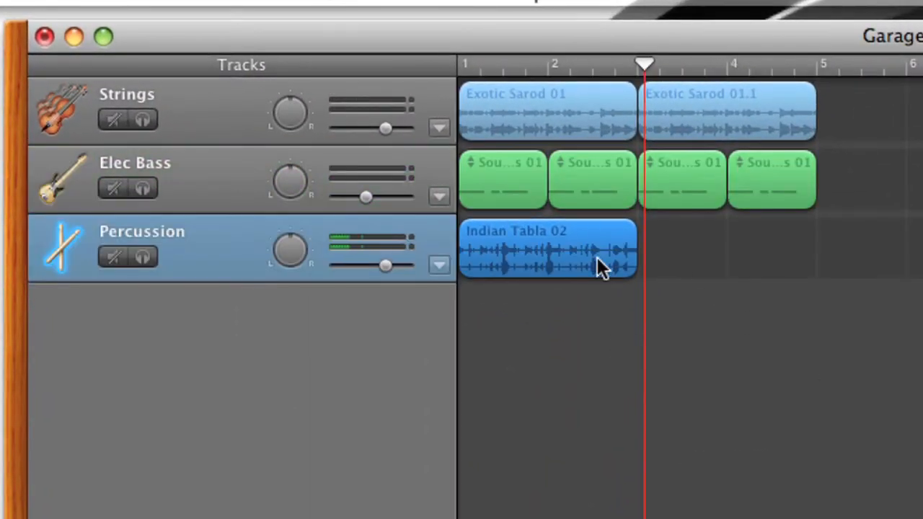
key("cmd+c")
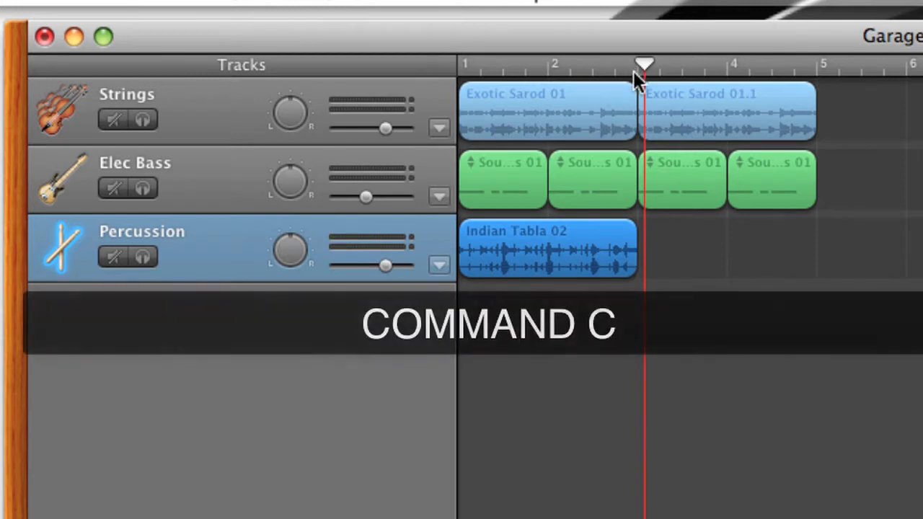
key("cmd+v")
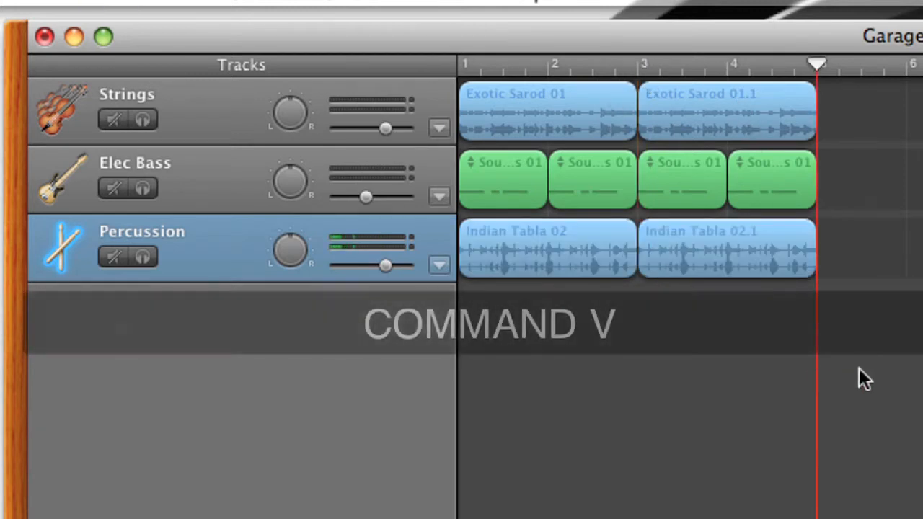
key("cmd+v")
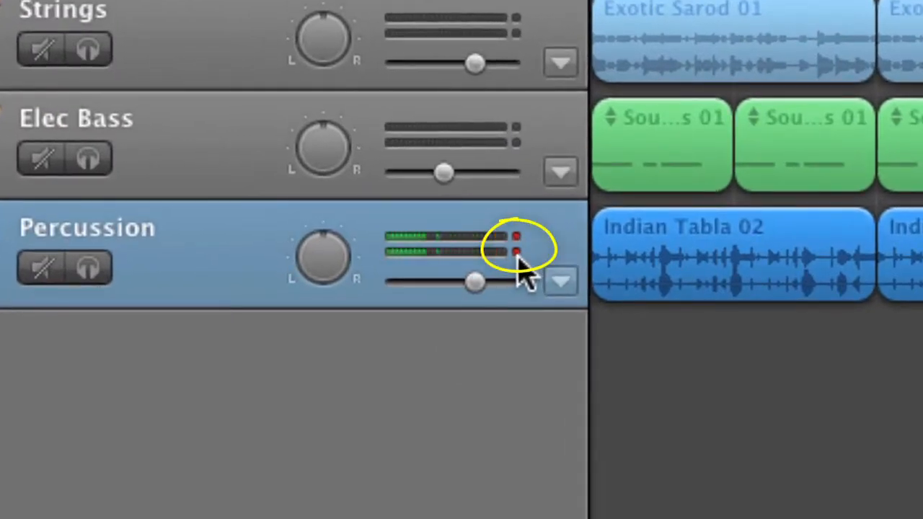
- Turn down the Percussion track's volume slider
left_click_drag(473, 281, 455, 281)
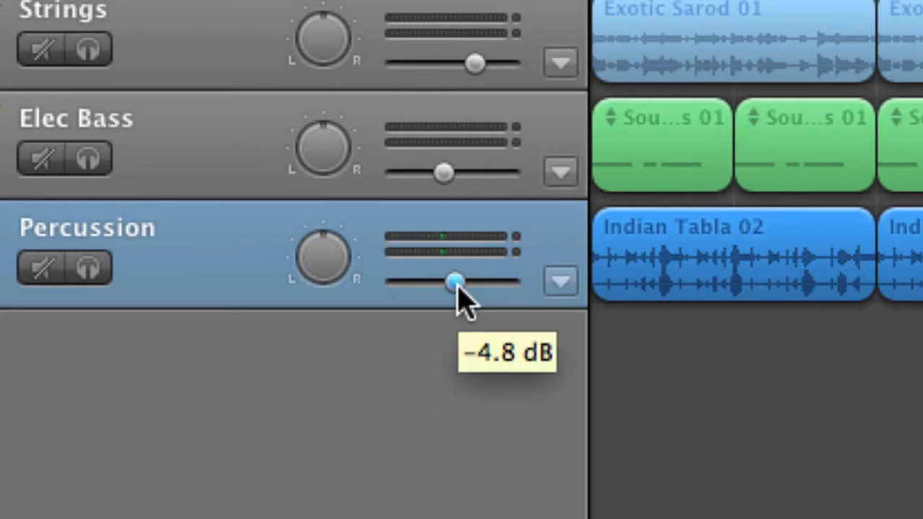
left_click_drag(454, 281, 433, 282)
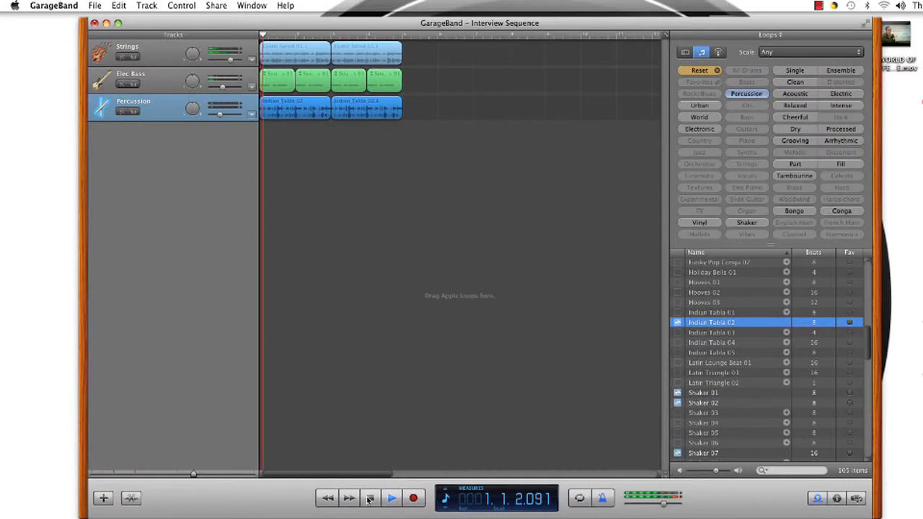
left_click(392, 497)
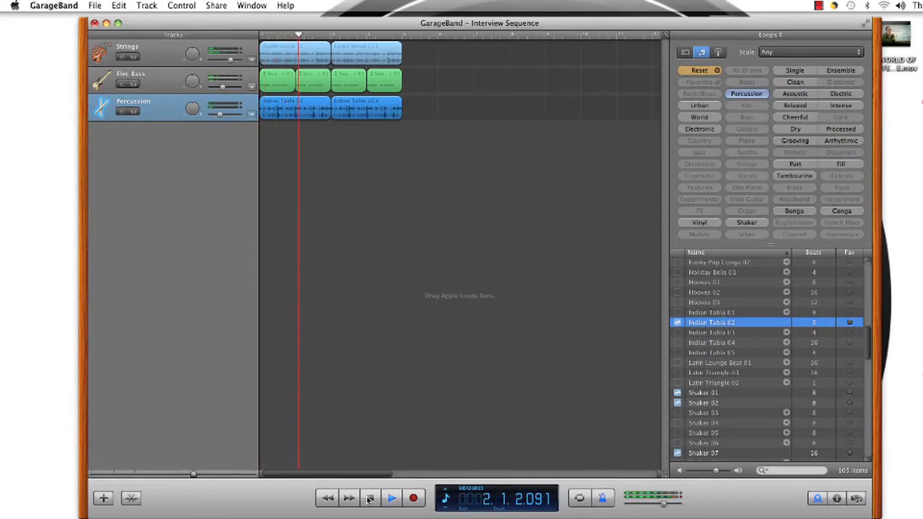
left_click(393, 498)
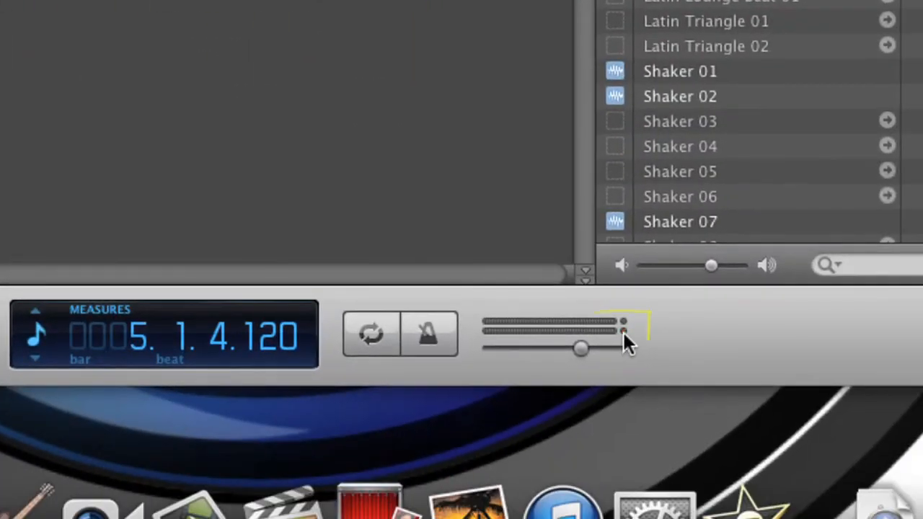
left_click_drag(579, 347, 555, 348)
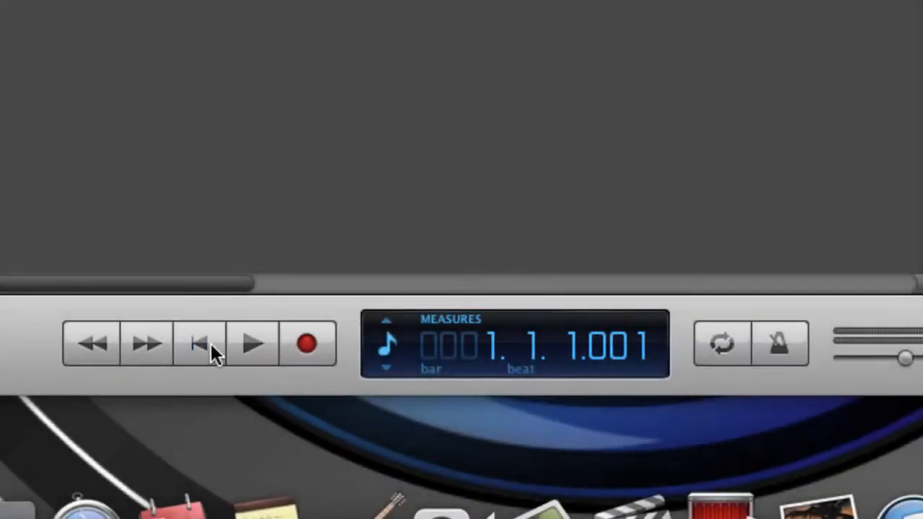
- Briefly play the song, then switch the LCD to Project mode showing key, tempo and signature
left_click(254, 343)
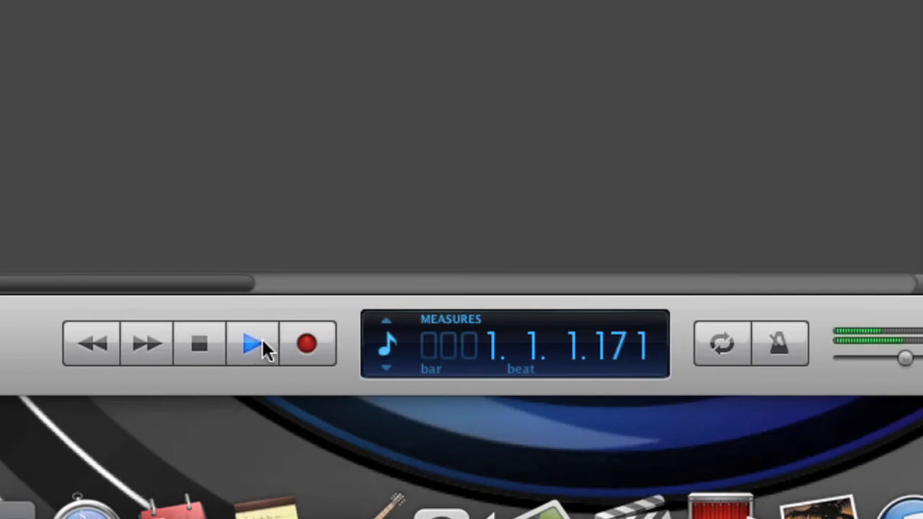
left_click(253, 344)
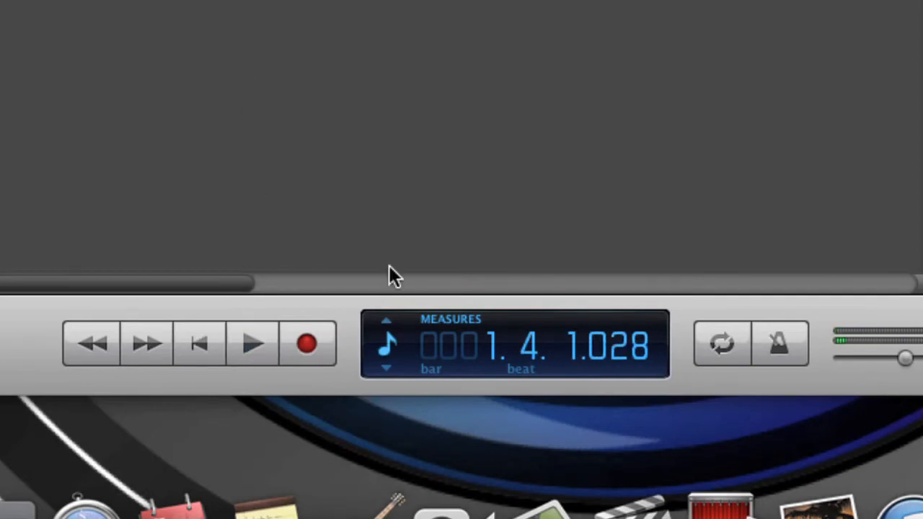
left_click(449, 345)
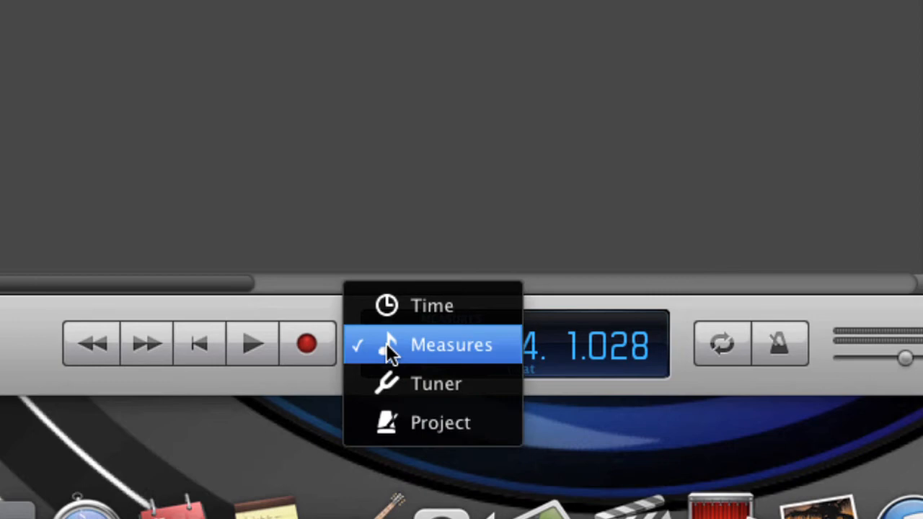
mouse_move(440, 422)
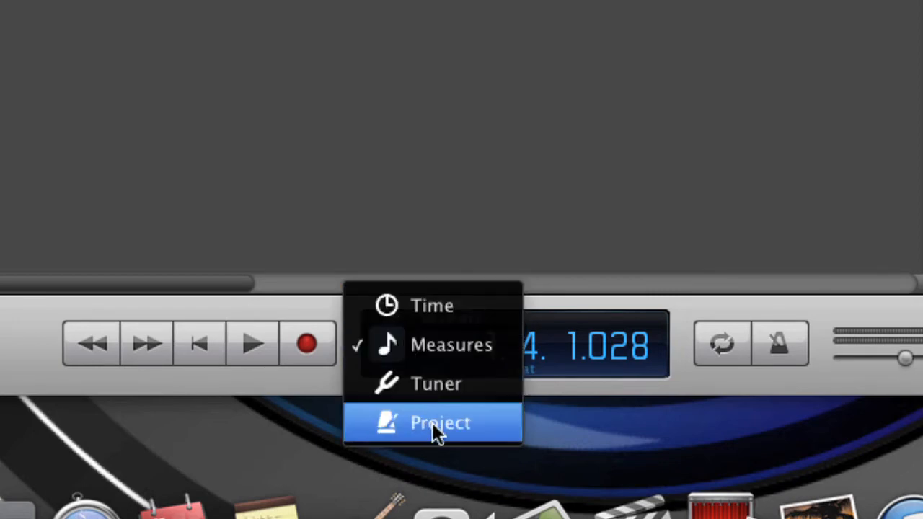
left_click(440, 422)
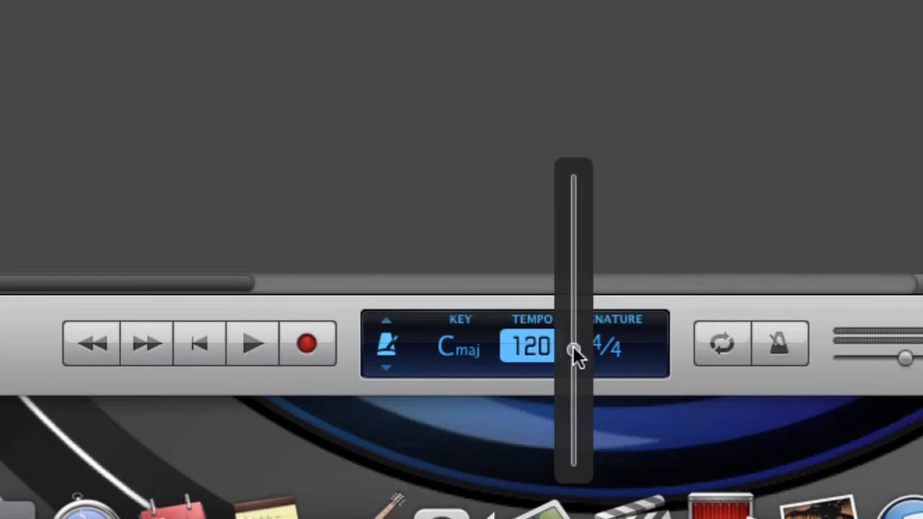
- Drag the tempo down to about 90, then back up to 160 bpm
left_click_drag(576, 353, 576, 392)
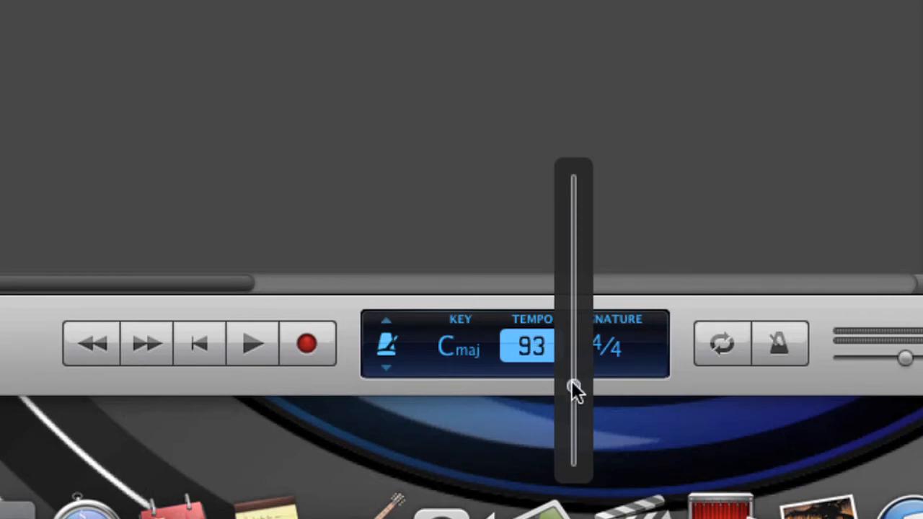
left_click_drag(574, 387, 574, 391)
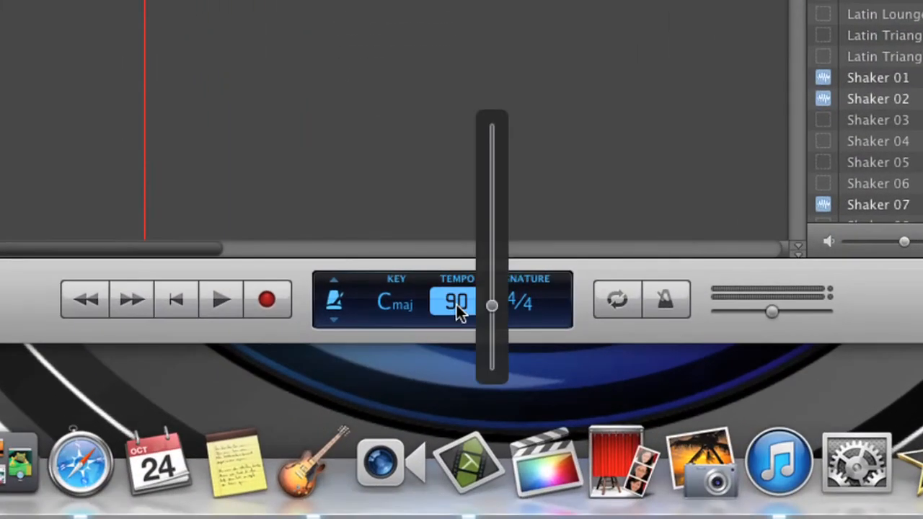
left_click_drag(493, 306, 494, 238)
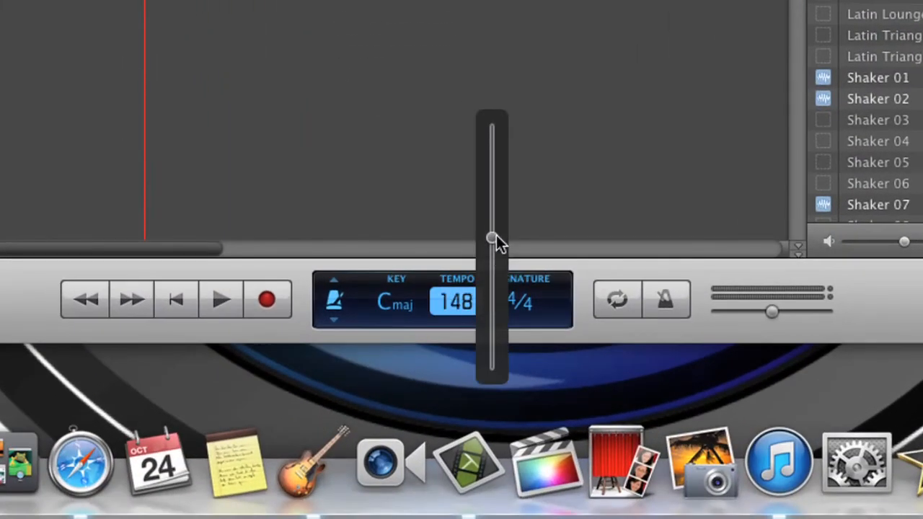
left_click_drag(492, 238, 492, 224)
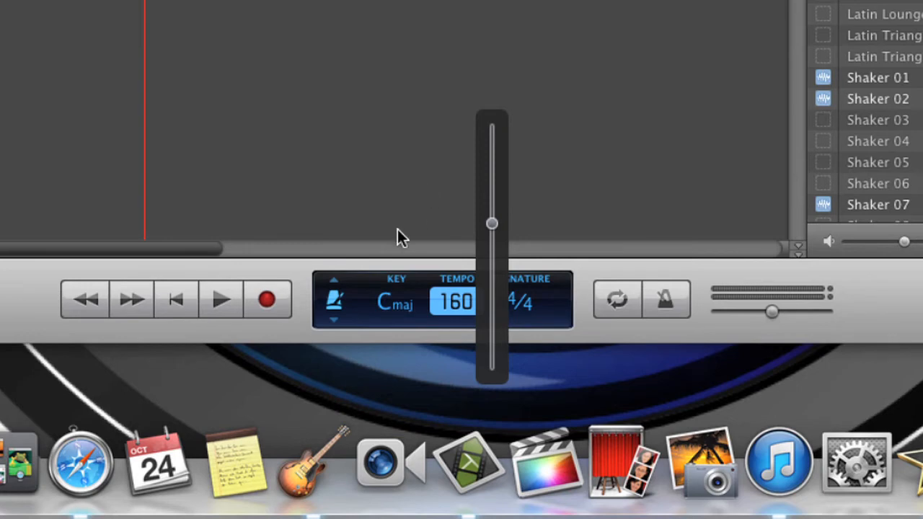
mouse_move(349, 190)
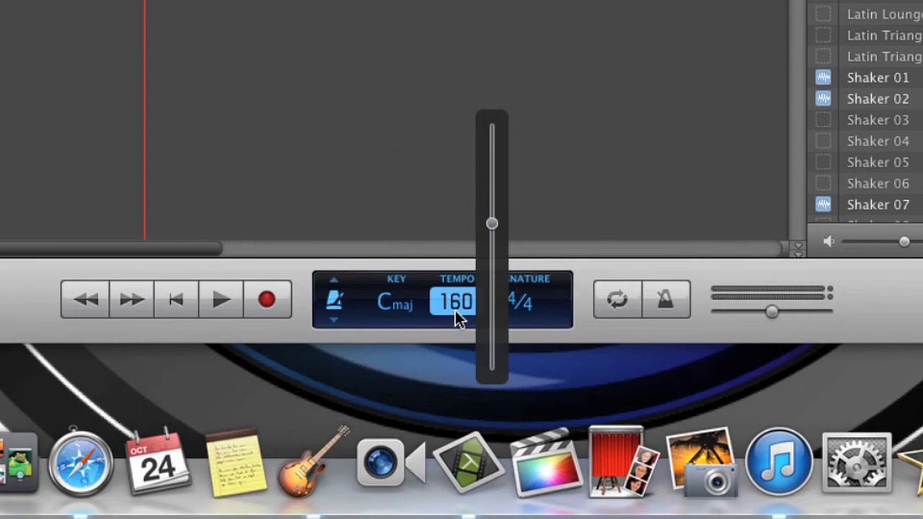
mouse_move(454, 302)
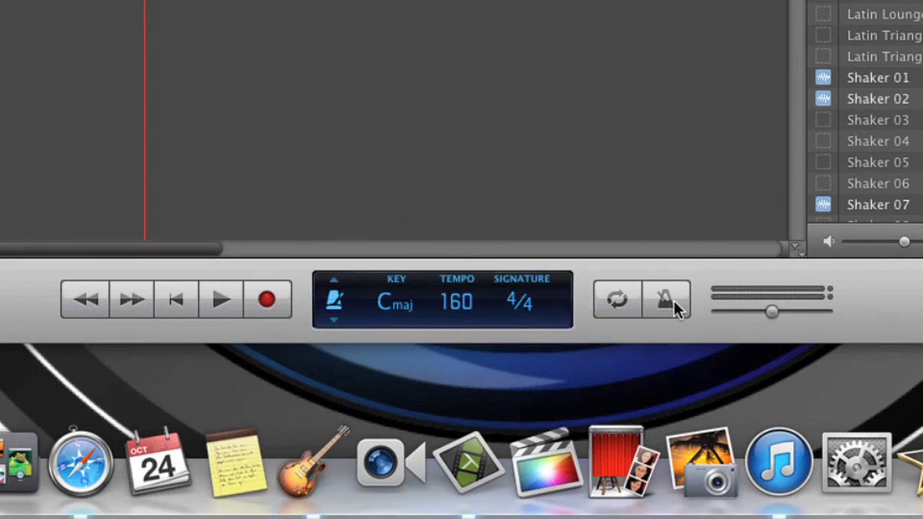
left_click(455, 302)
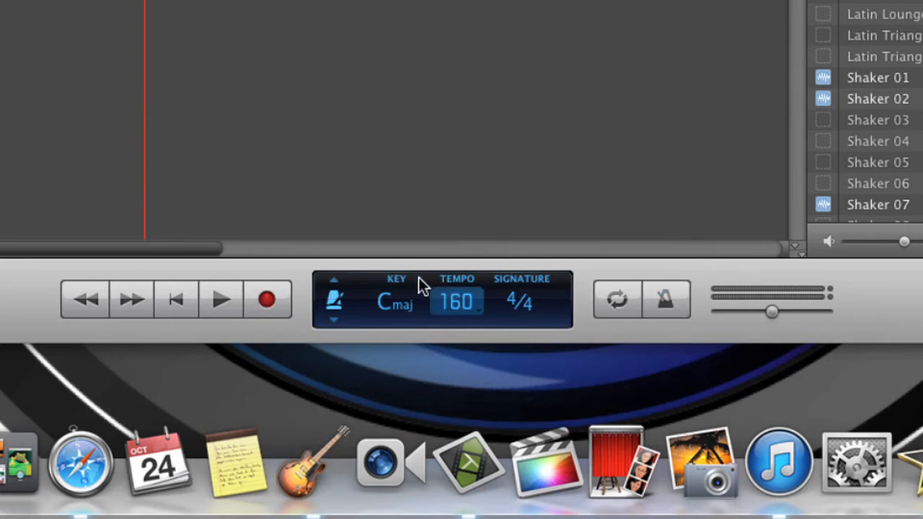
left_click(221, 298)
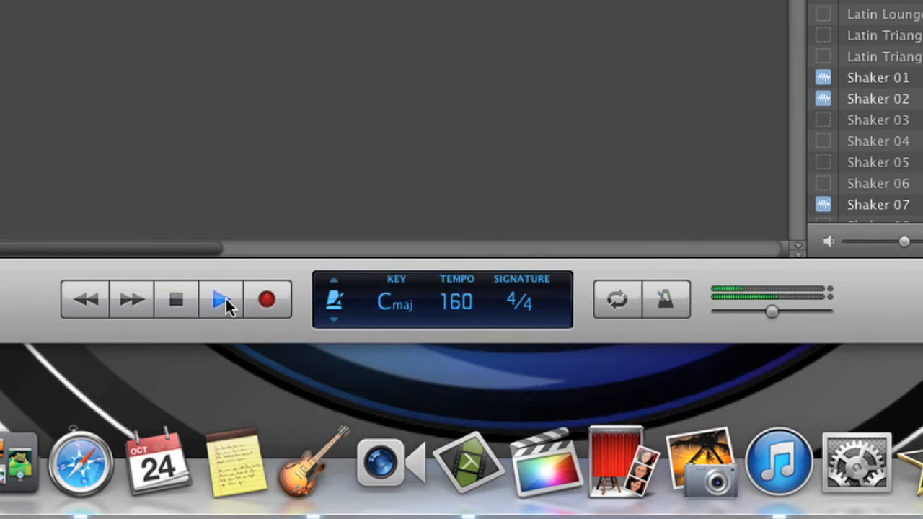
left_click(221, 299)
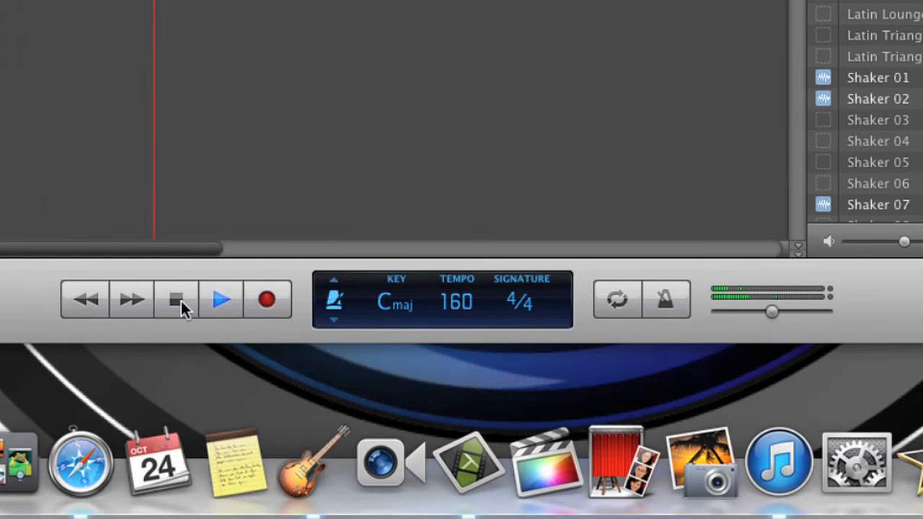
left_click(176, 298)
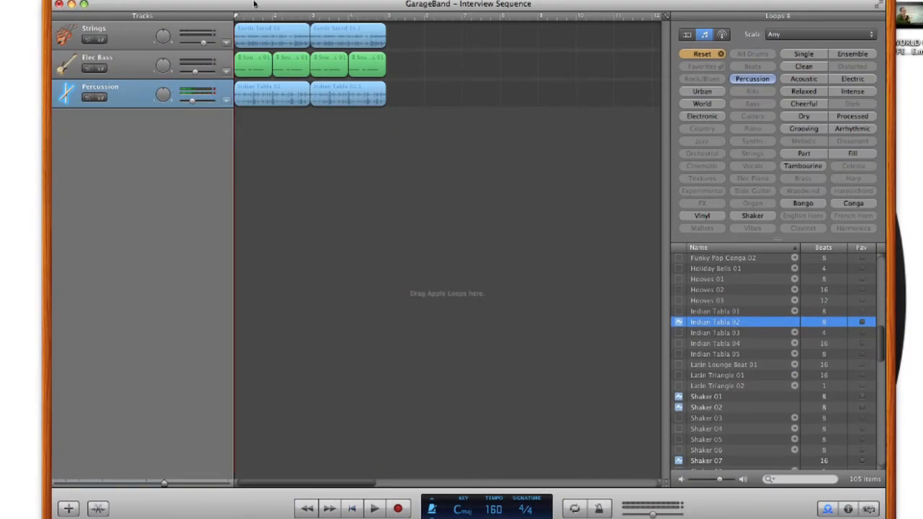
- Filter to shaker loops, preview Shaker 02 and add it as a new track below Percussion
left_click(98, 64)
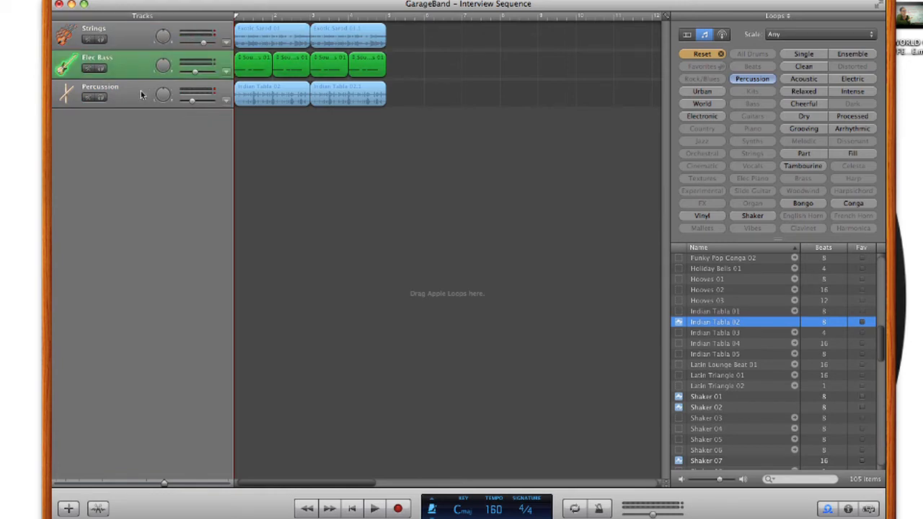
left_click(753, 216)
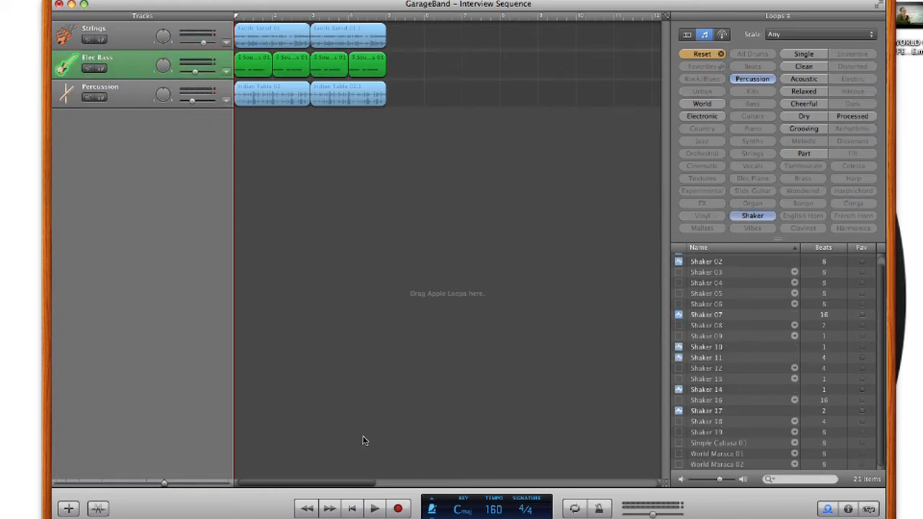
left_click(706, 261)
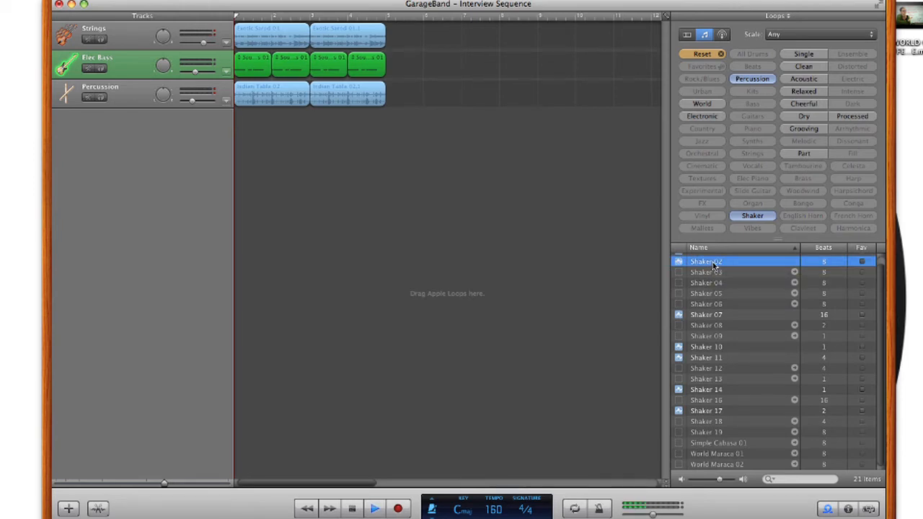
left_click_drag(707, 261, 310, 122)
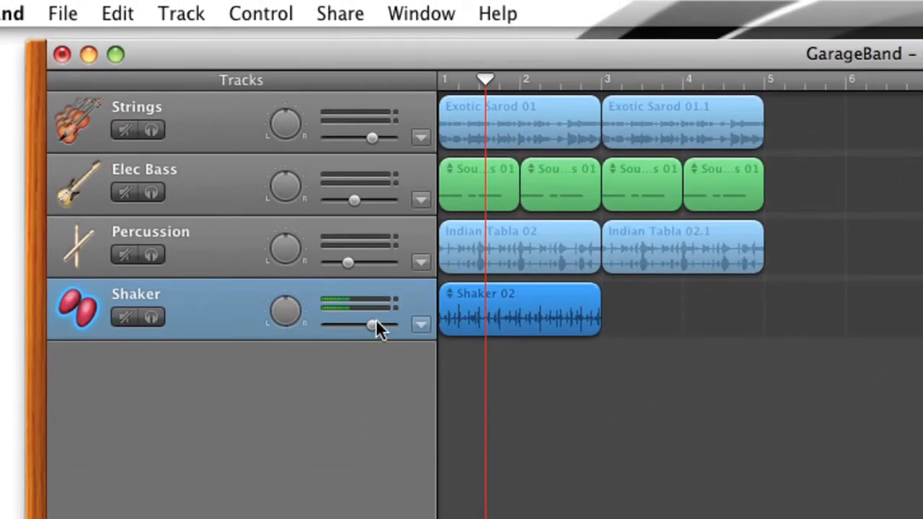
- Lower the Shaker track's volume slider to -6.0 dB
left_click_drag(372, 326, 372, 326)
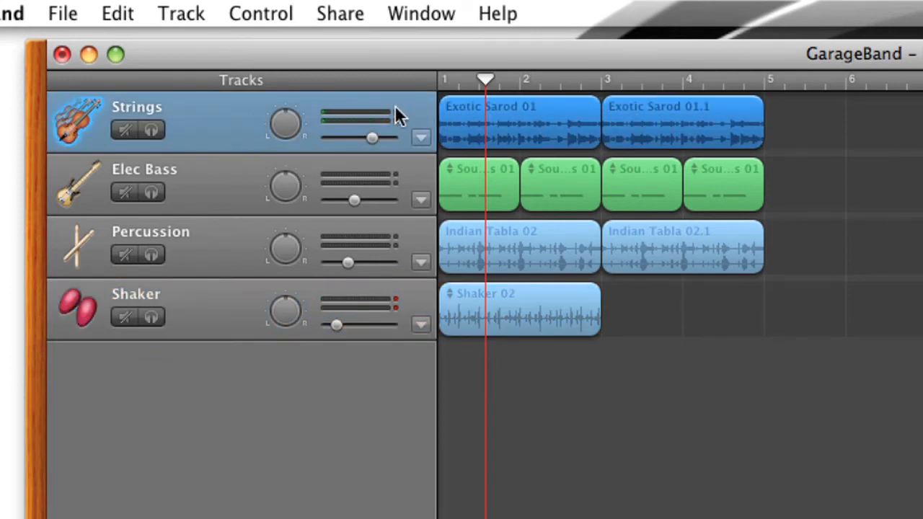
left_click_drag(372, 139, 372, 139)
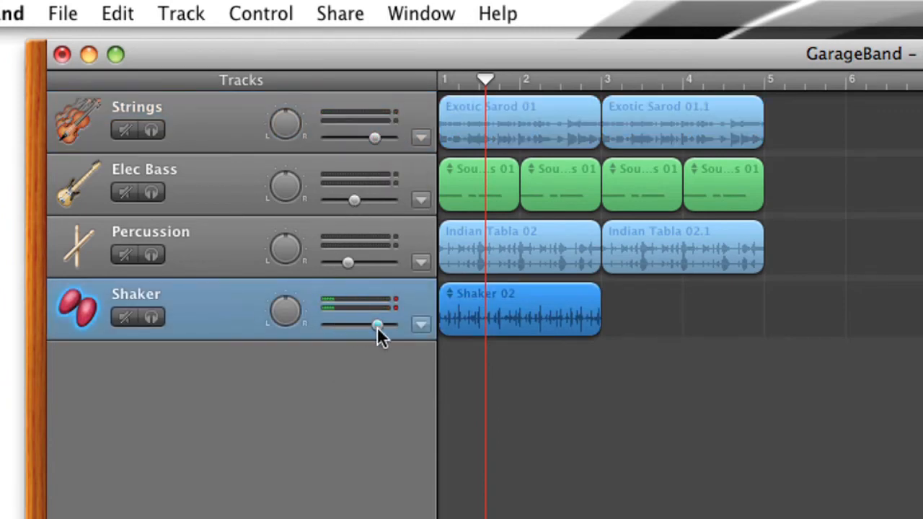
left_click_drag(375, 325, 364, 324)
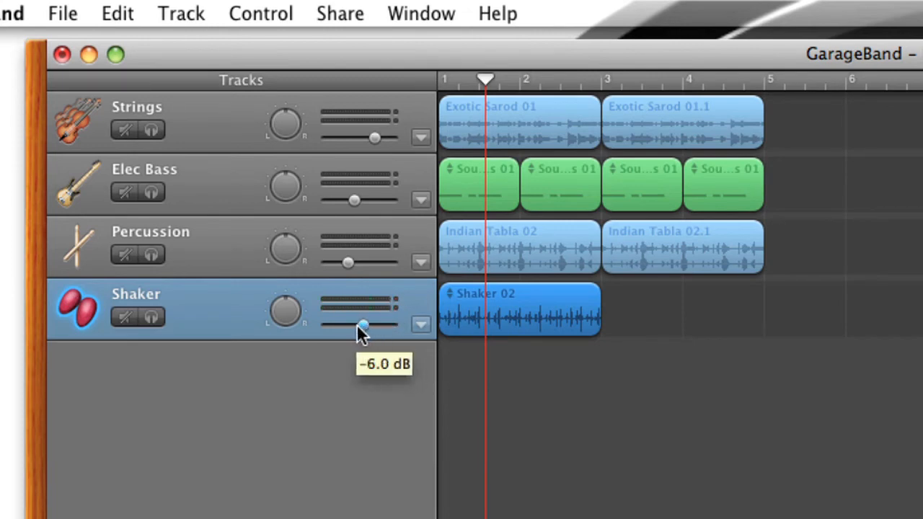
left_click_drag(363, 324, 343, 324)
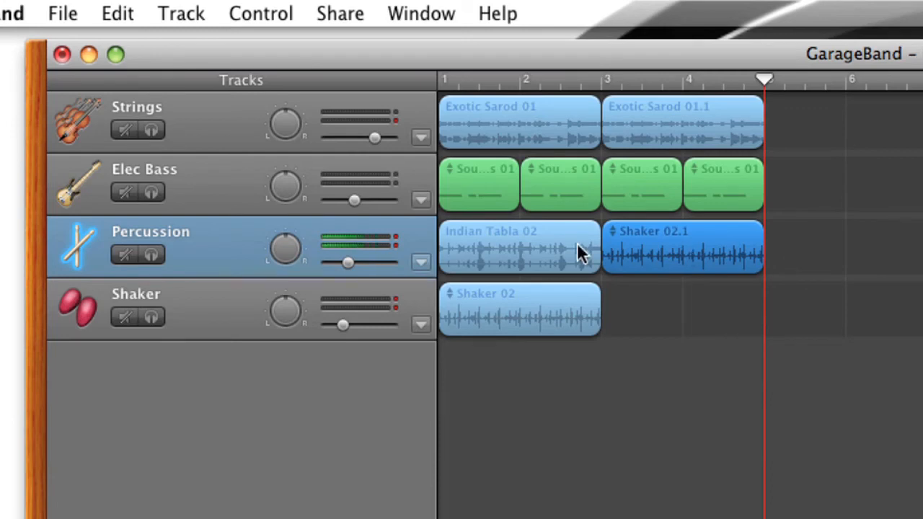
mouse_move(675, 253)
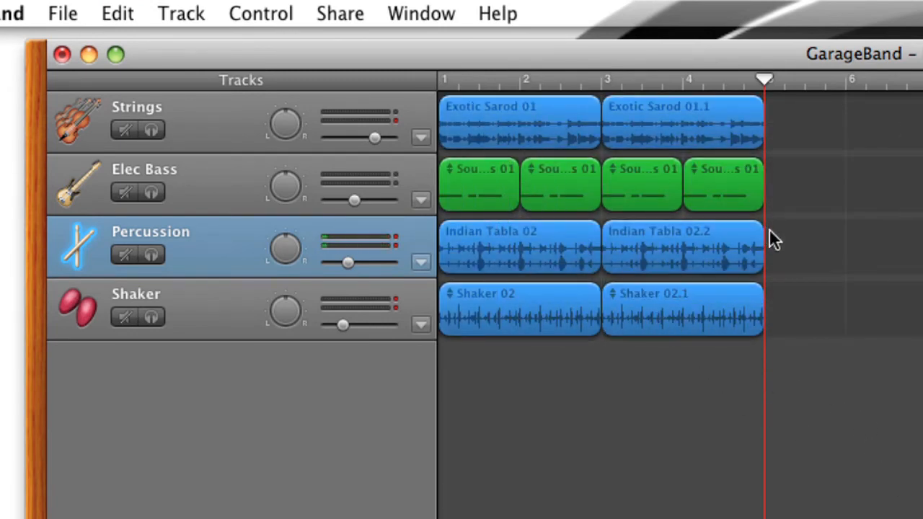
- Copy the selected regions on all four tracks and paste three copies after them
key("cmd+c")
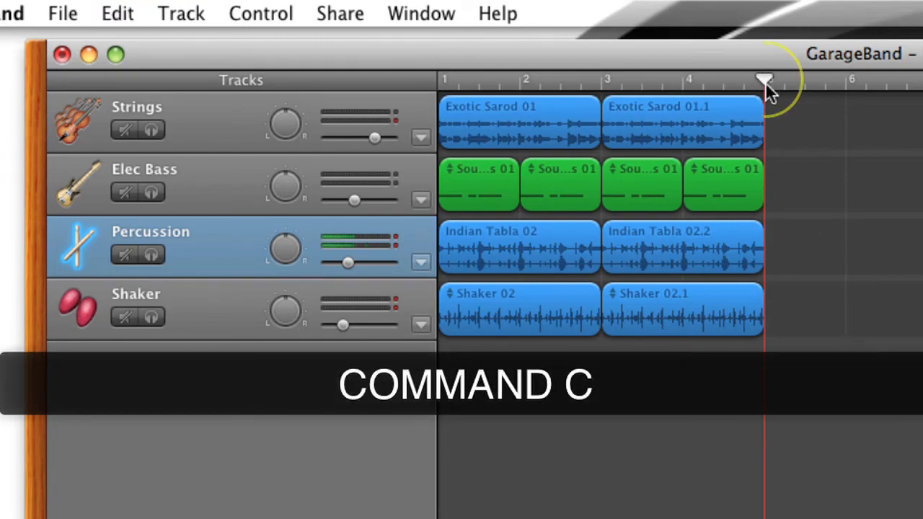
key("cmd+v")
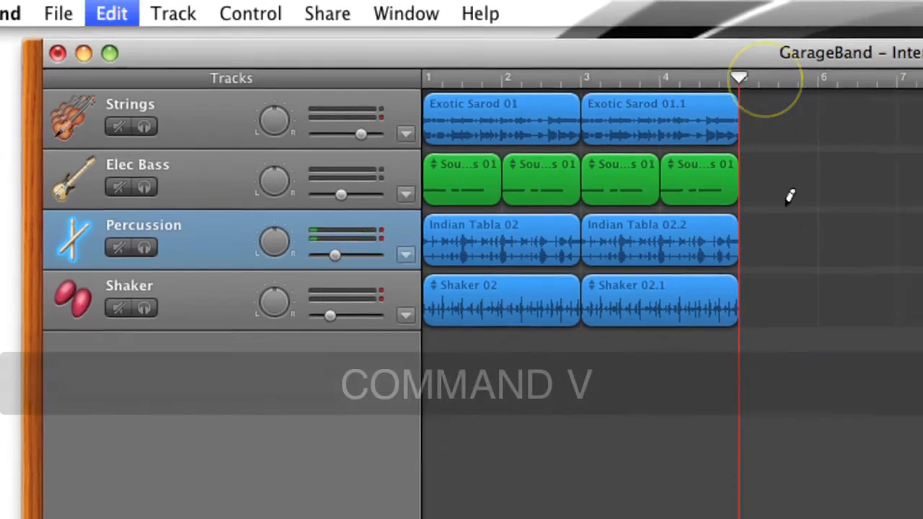
key("cmd+v")
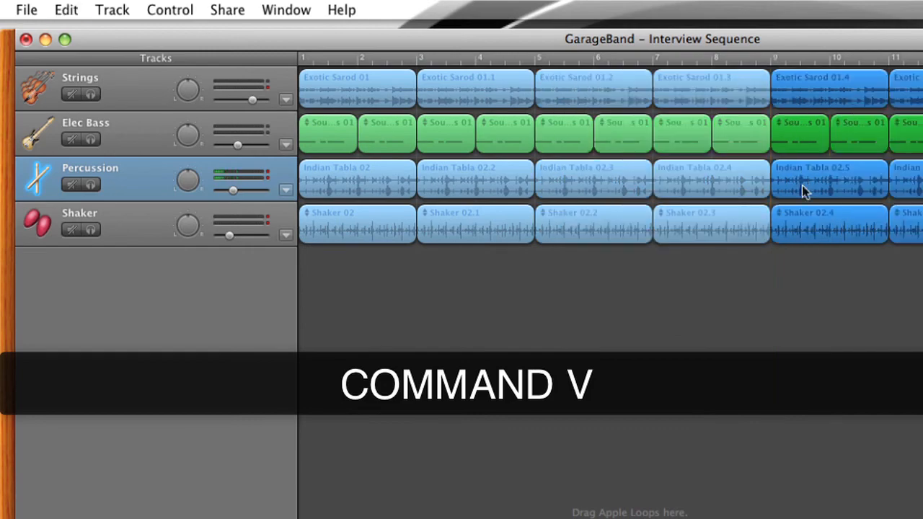
key("cmd+v")
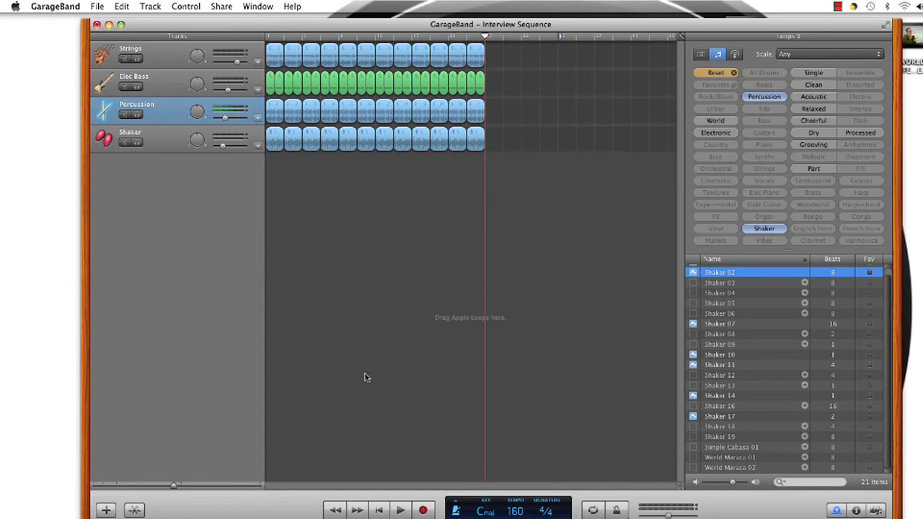
mouse_move(237, 418)
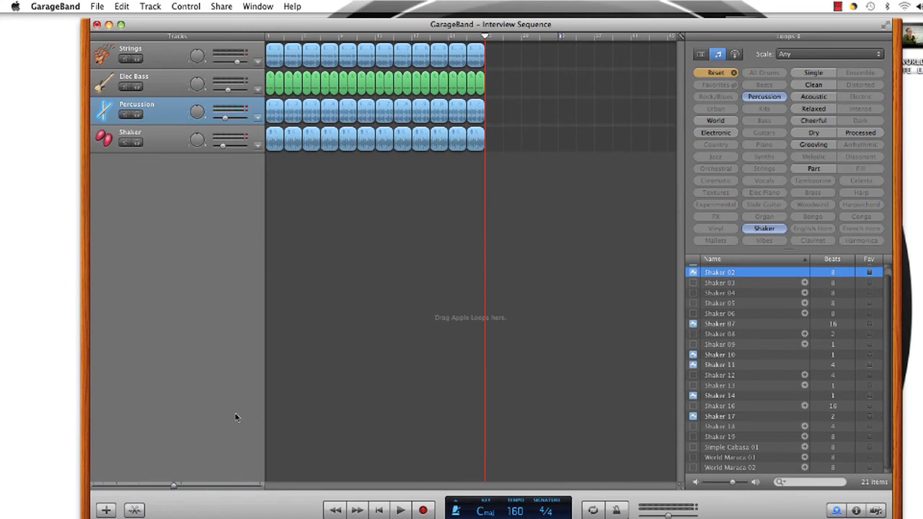
mouse_move(367, 239)
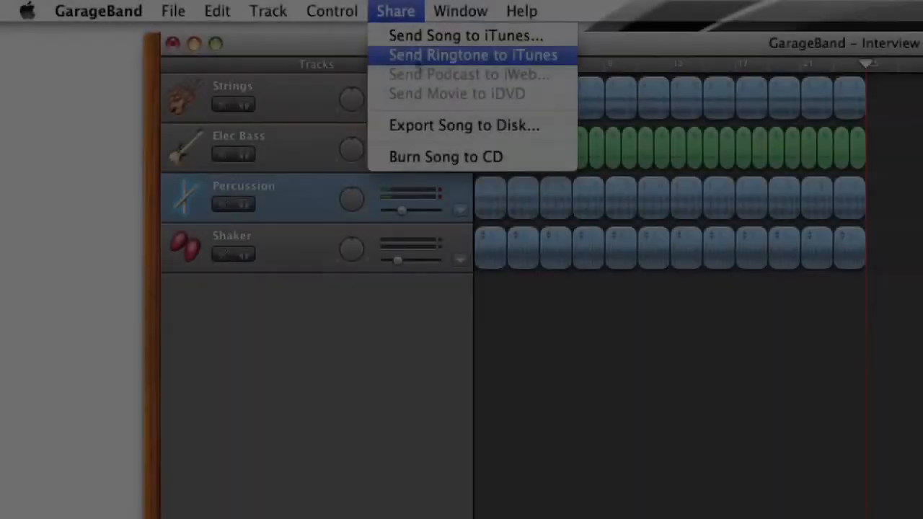
mouse_move(375, 224)
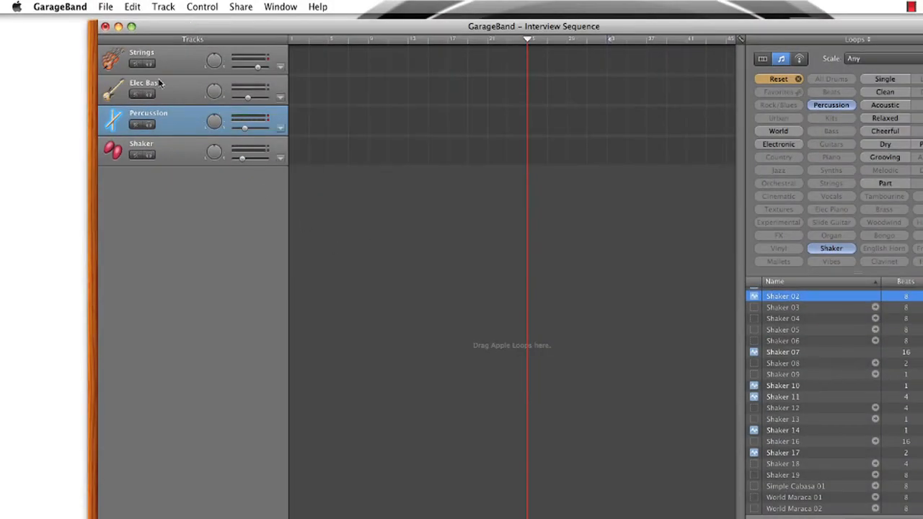
- Select Elec Bass and extend the selection to the other empty tracks for deletion
left_click(166, 59)
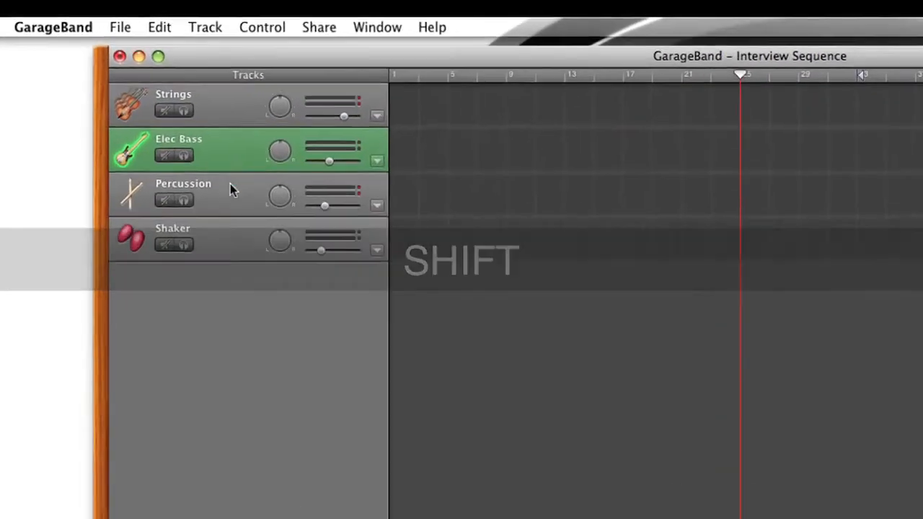
left_click(205, 28)
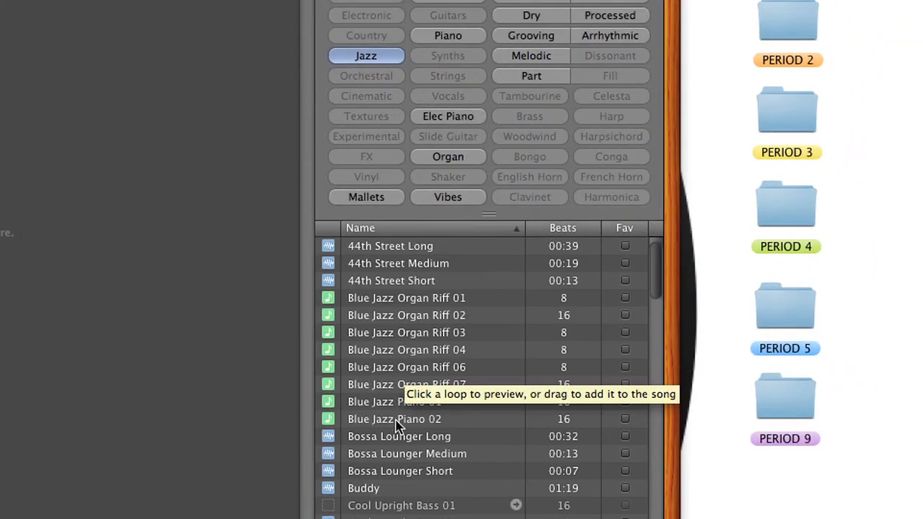
mouse_move(401, 444)
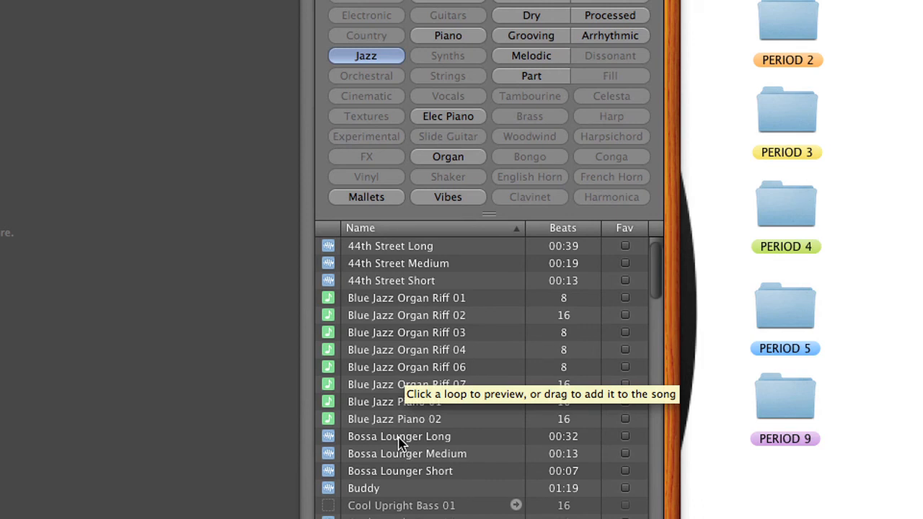
- Preview the Bossa Lounger Long loop in the Jazz-filtered Loop Browser
left_click(398, 436)
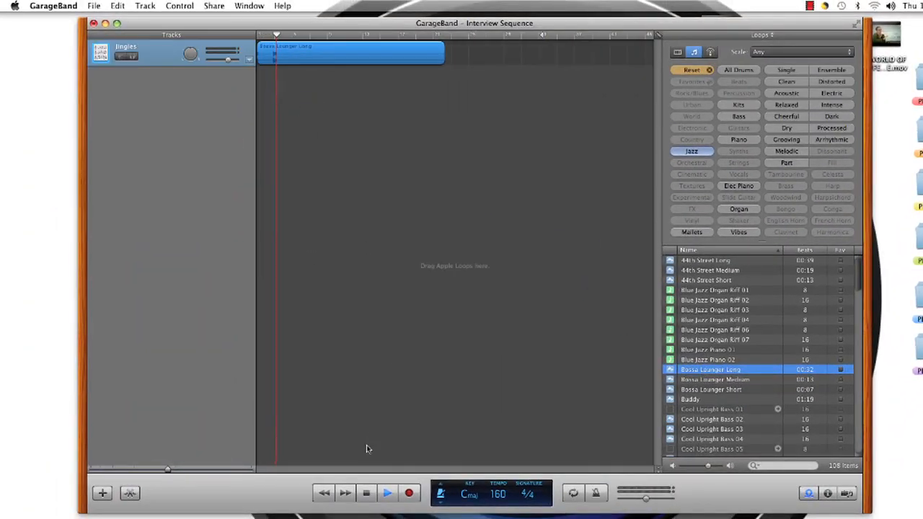
- Lower the song tempo from 160 to about 119 bpm via the LCD tempo slider
left_click(497, 494)
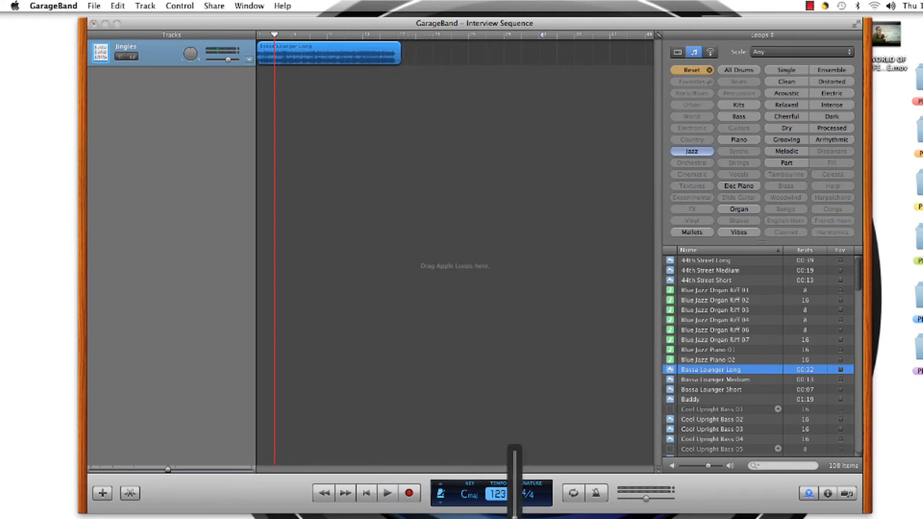
left_click(386, 493)
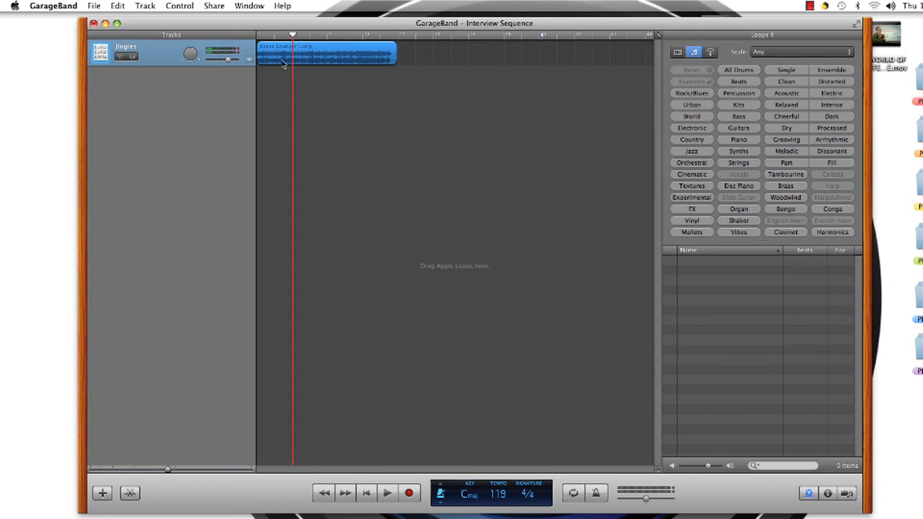
mouse_move(361, 29)
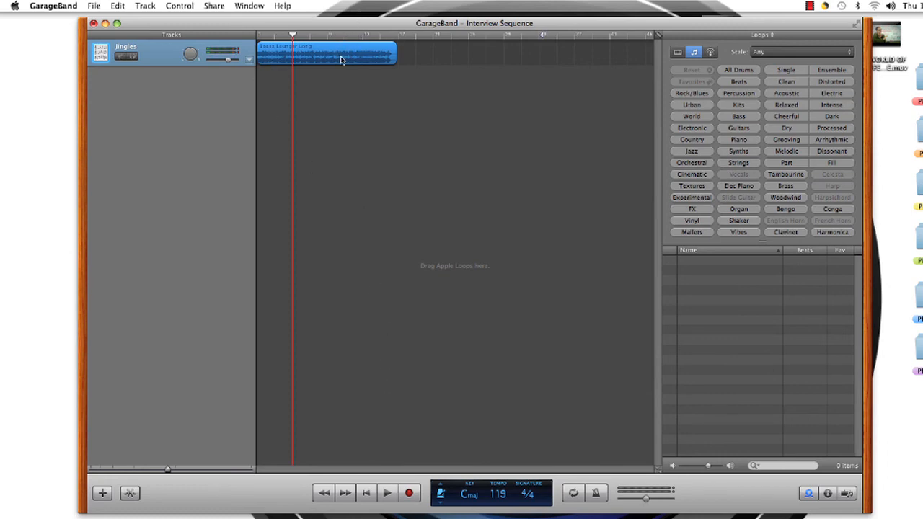
mouse_move(393, 403)
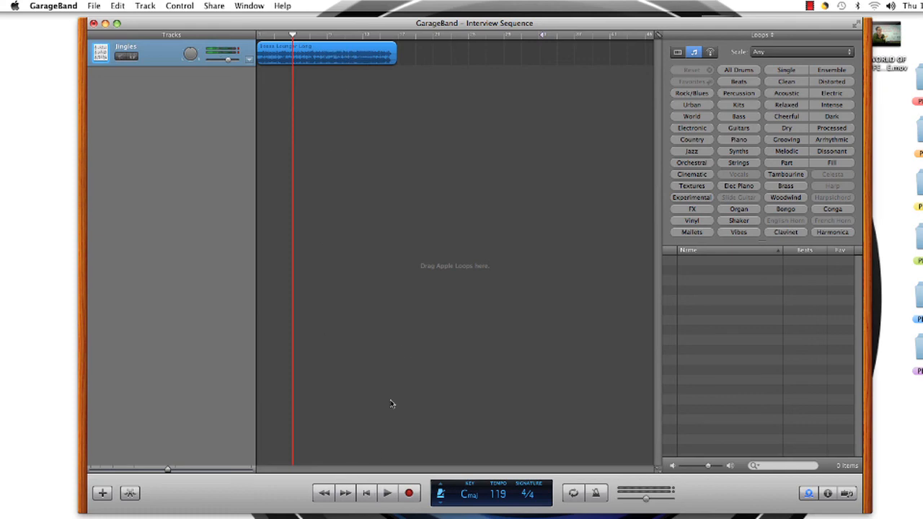